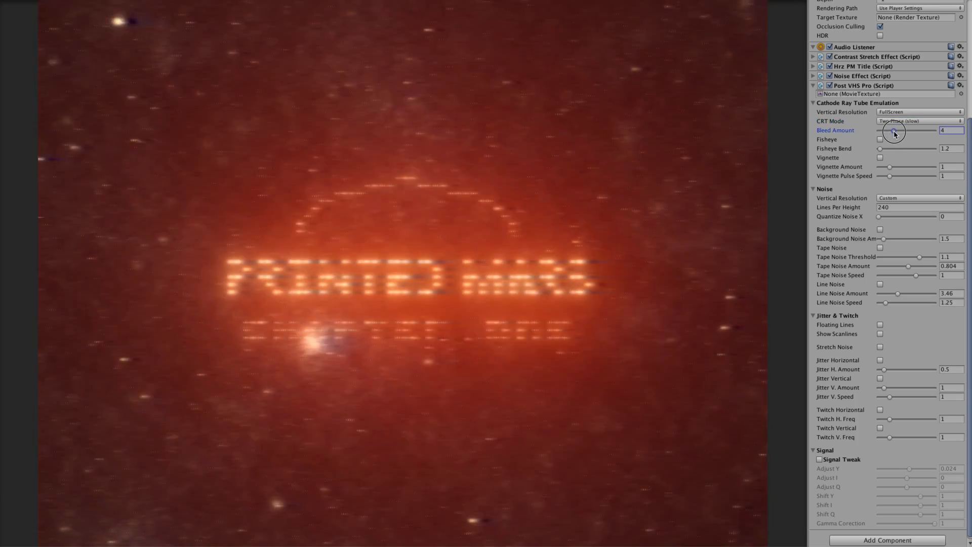
Step: Raise Bleed Amount on the title screen, then continue the game into the cave scene
left_click_drag(911, 131, 885, 131)
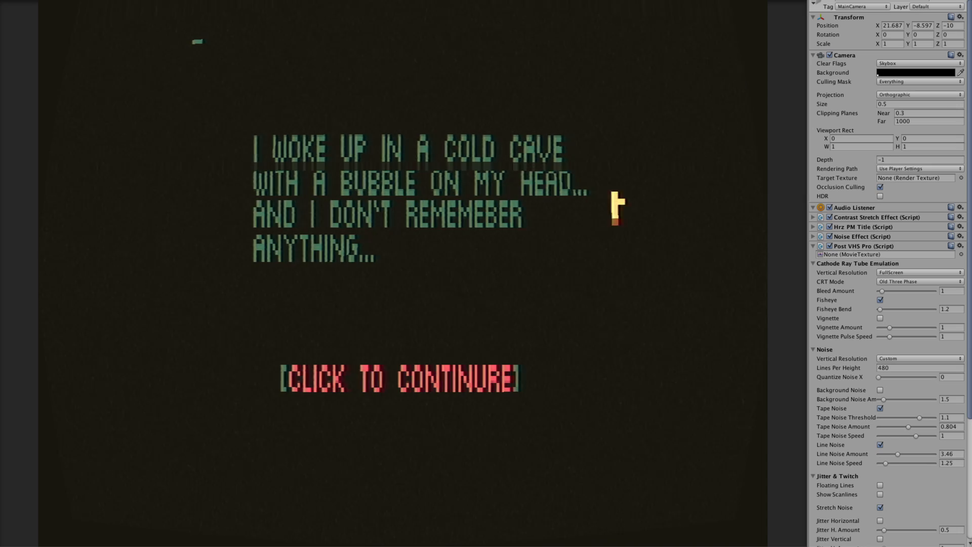
left_click(398, 378)
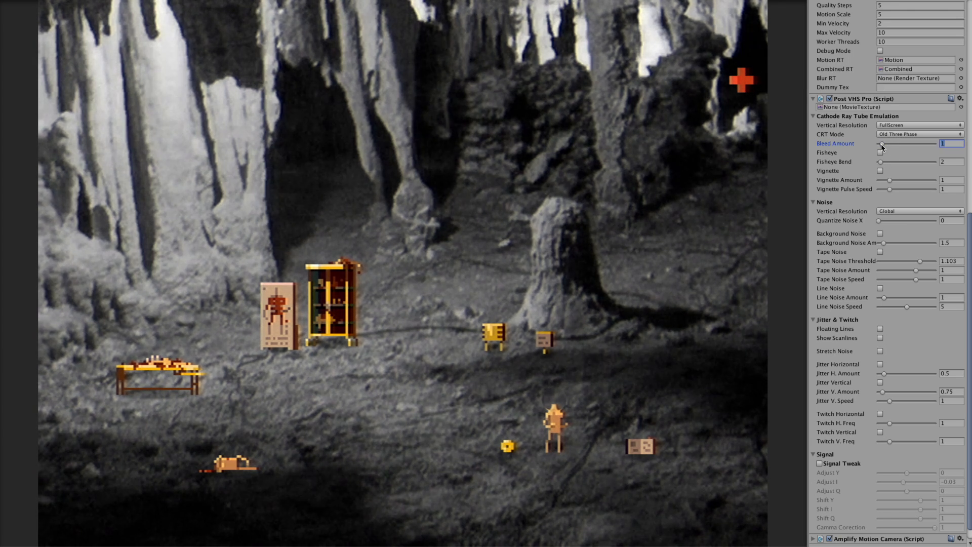
left_click_drag(880, 142, 890, 143)
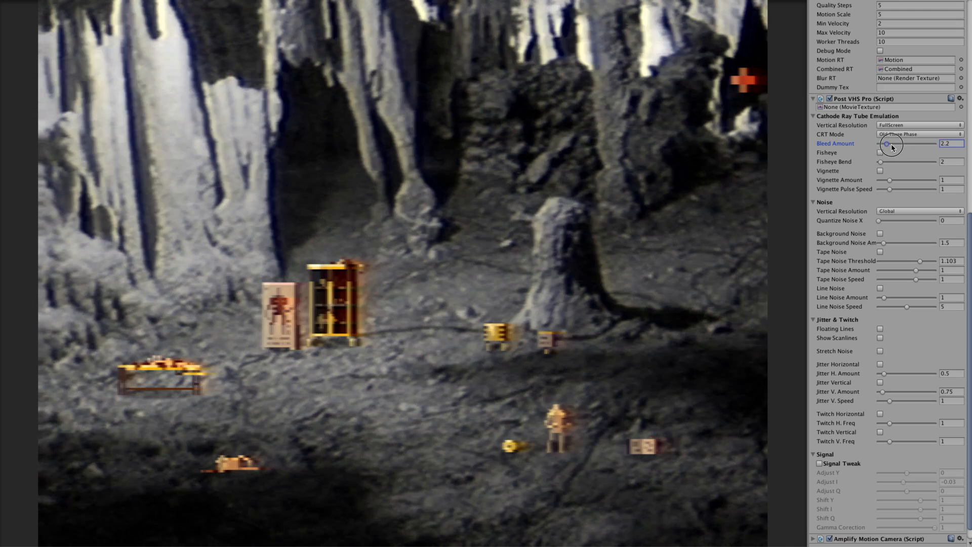
left_click_drag(890, 143, 884, 143)
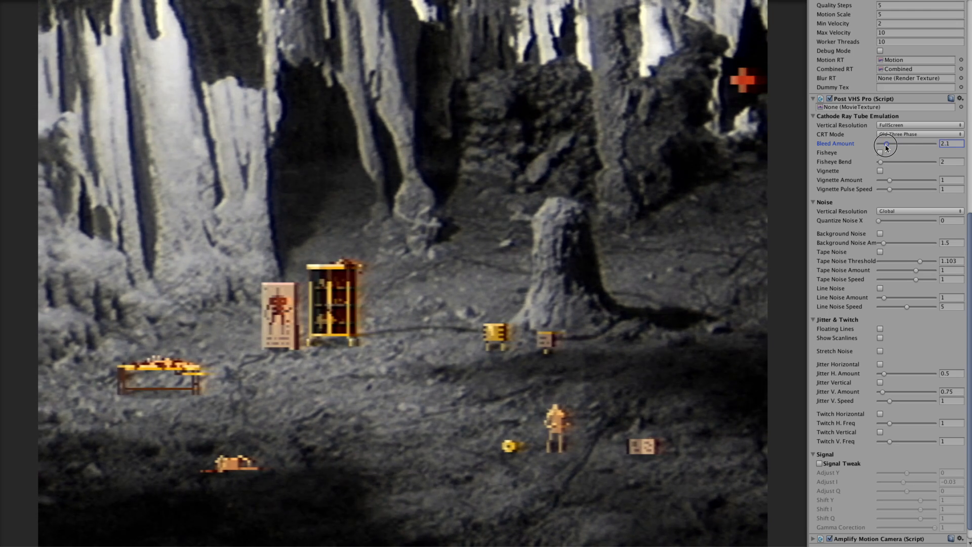
left_click_drag(888, 147, 883, 146)
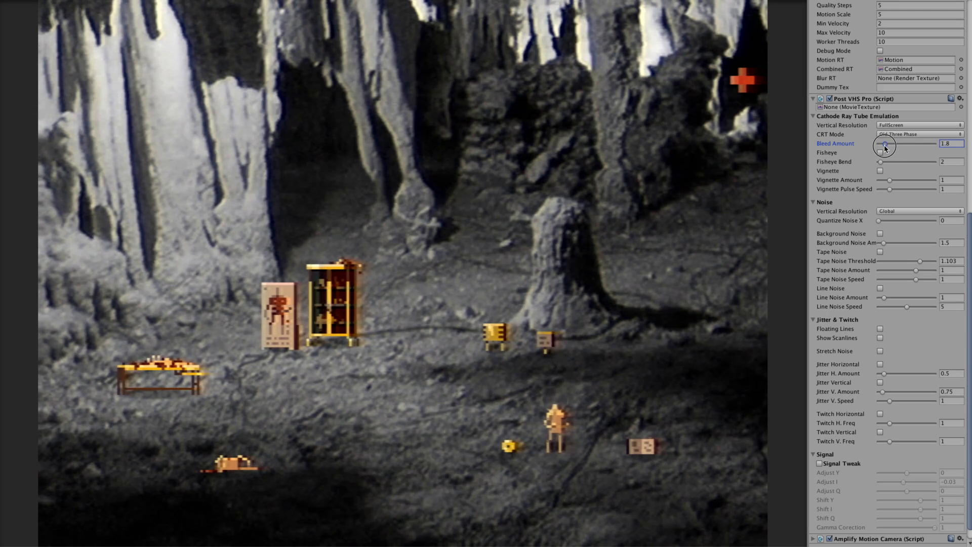
left_click_drag(887, 144, 883, 144)
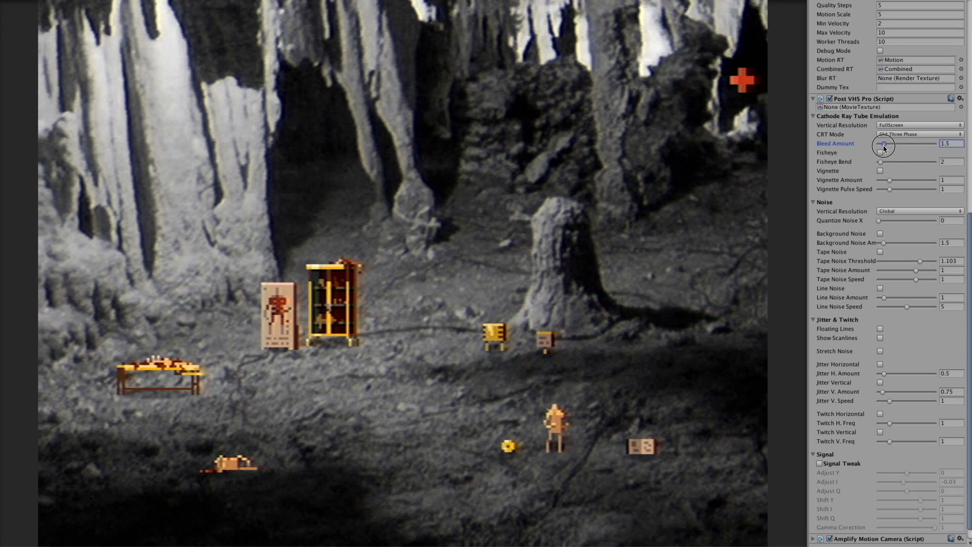
left_click_drag(885, 144, 882, 144)
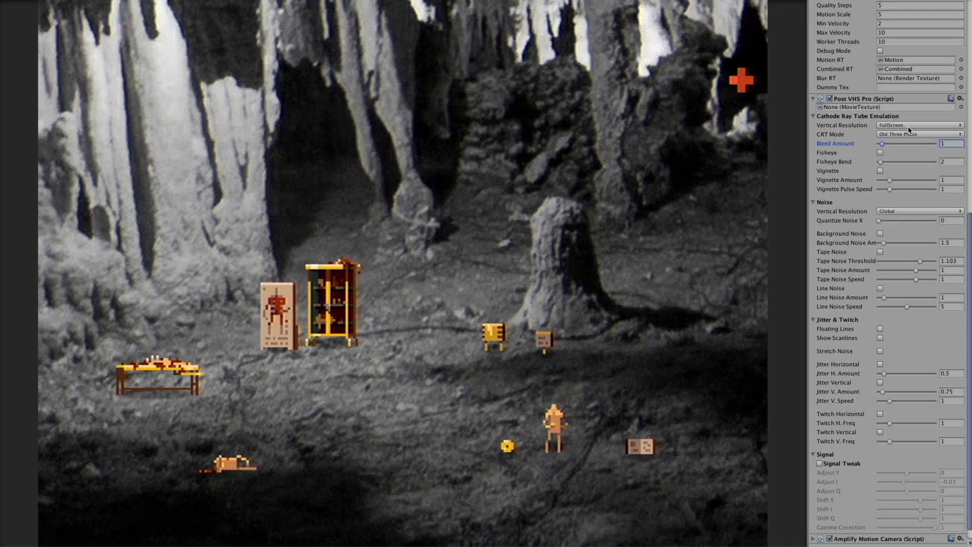
left_click(917, 126)
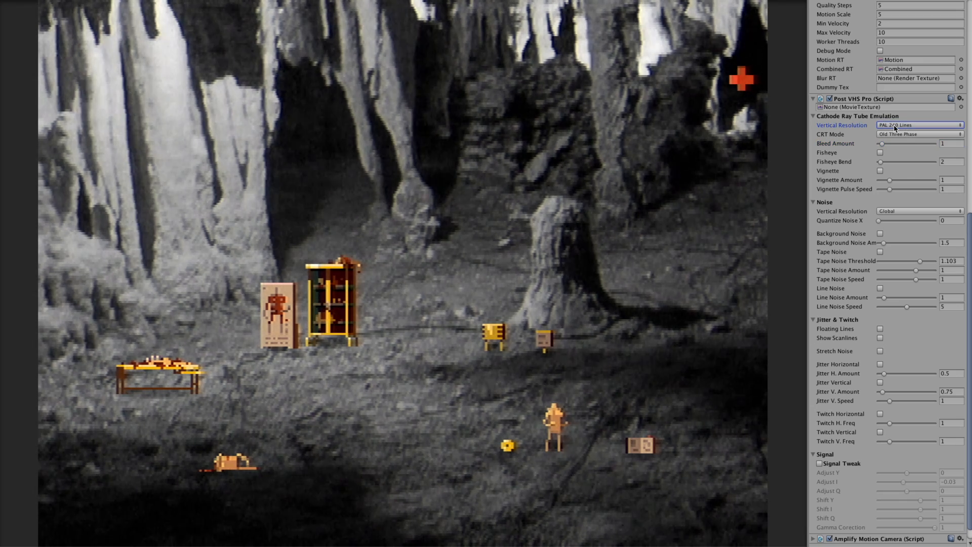
left_click(916, 125)
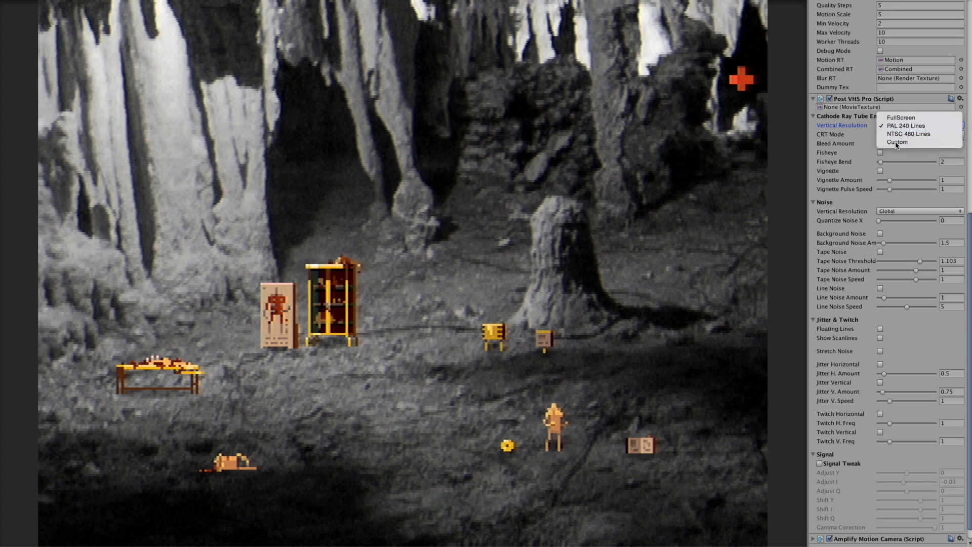
left_click(897, 142)
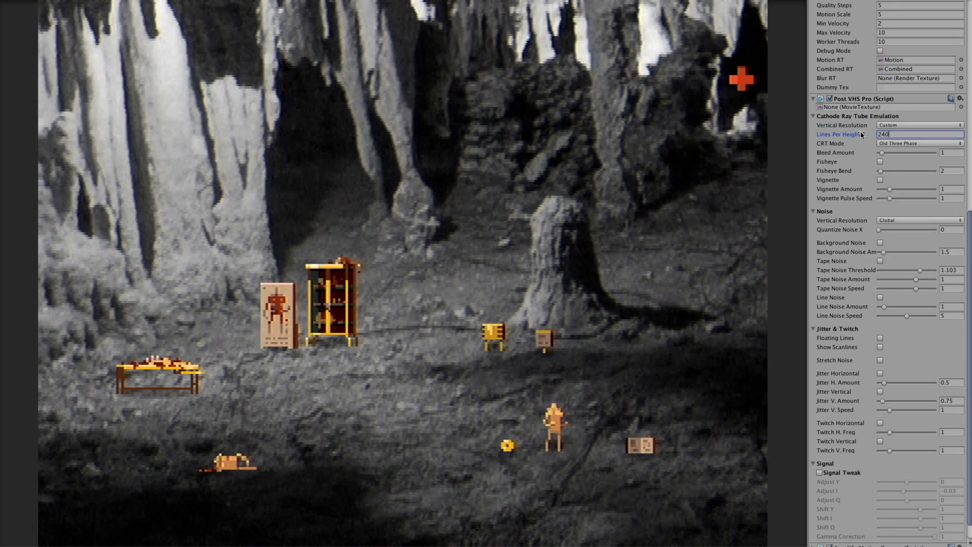
left_click(914, 125)
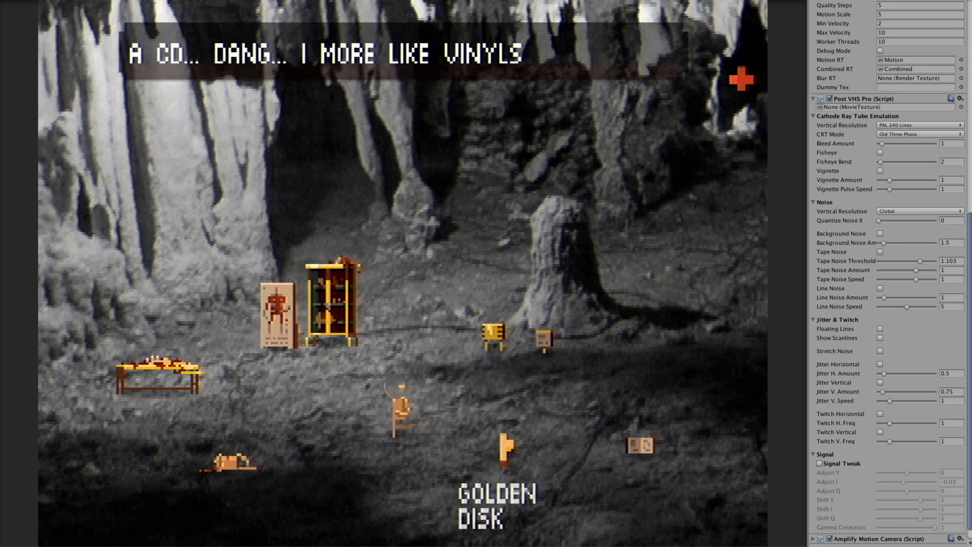
left_click(916, 126)
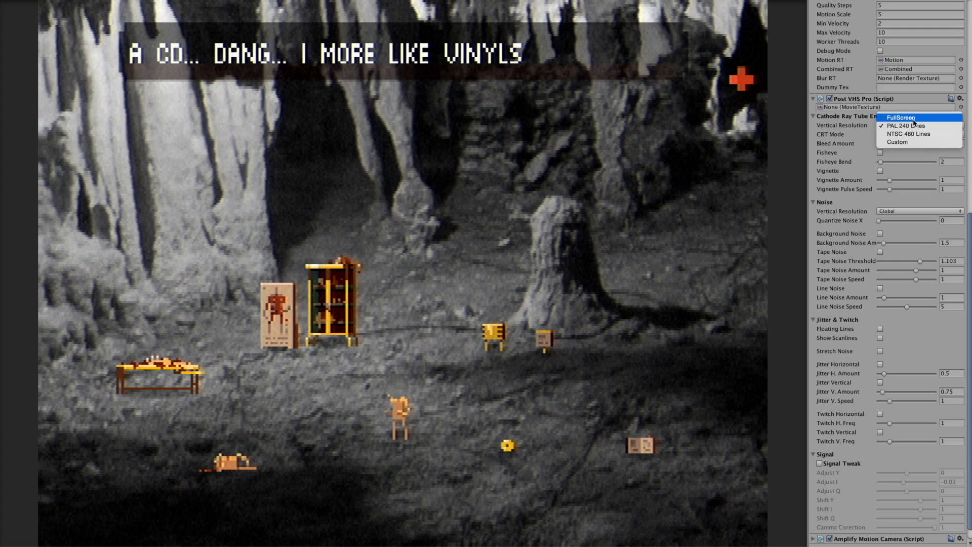
left_click(902, 118)
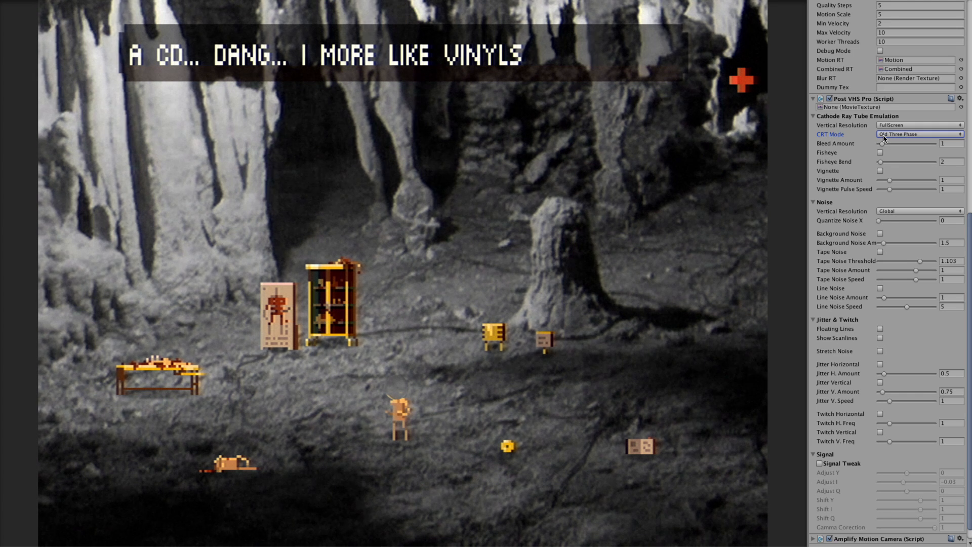
left_click(917, 133)
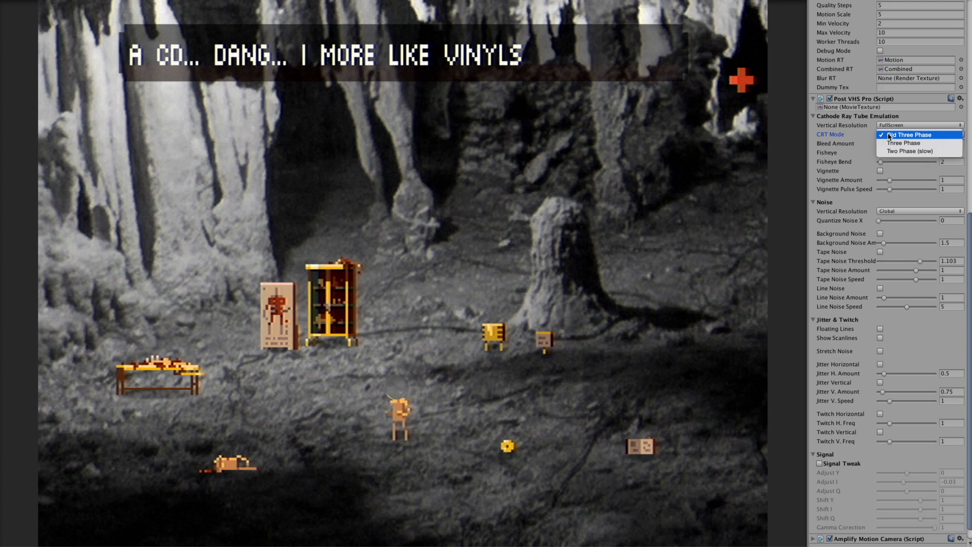
mouse_move(903, 143)
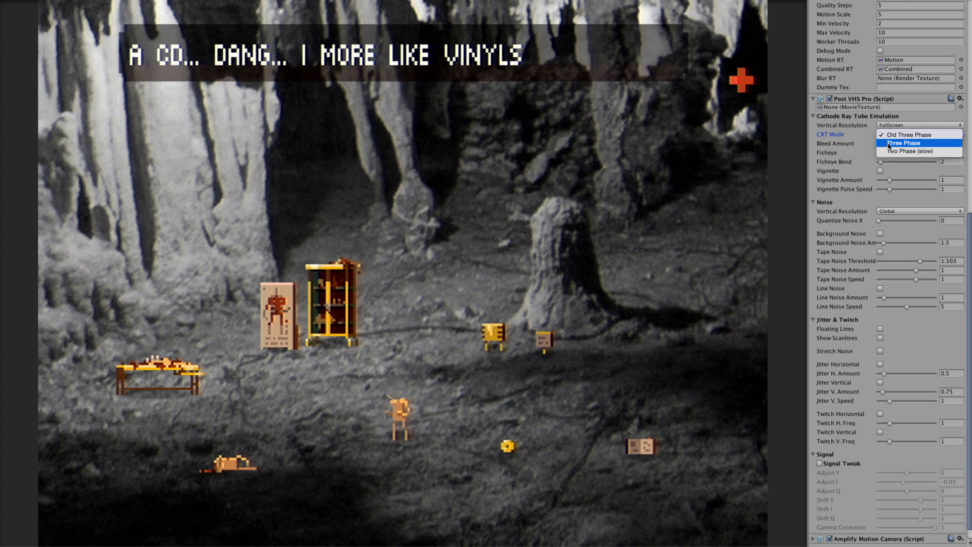
left_click(899, 143)
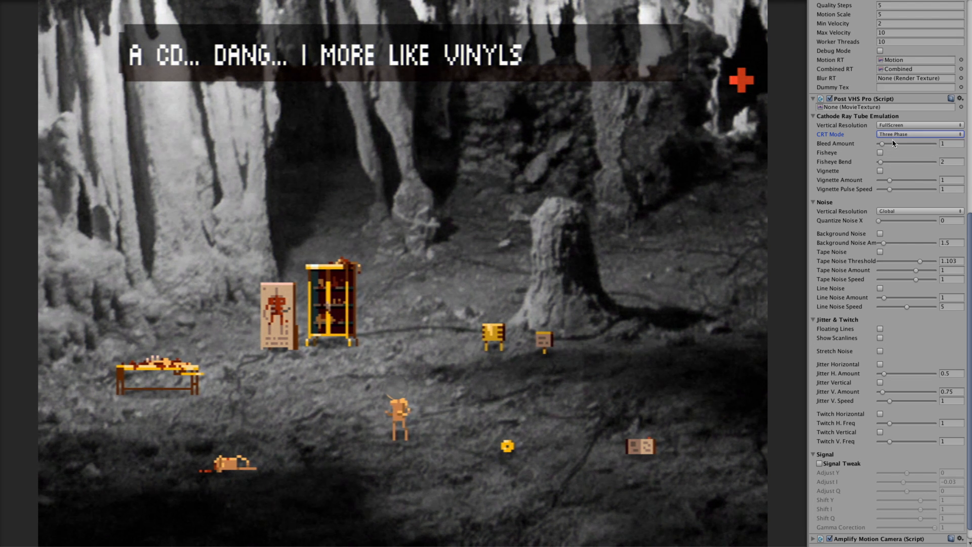
left_click(913, 134)
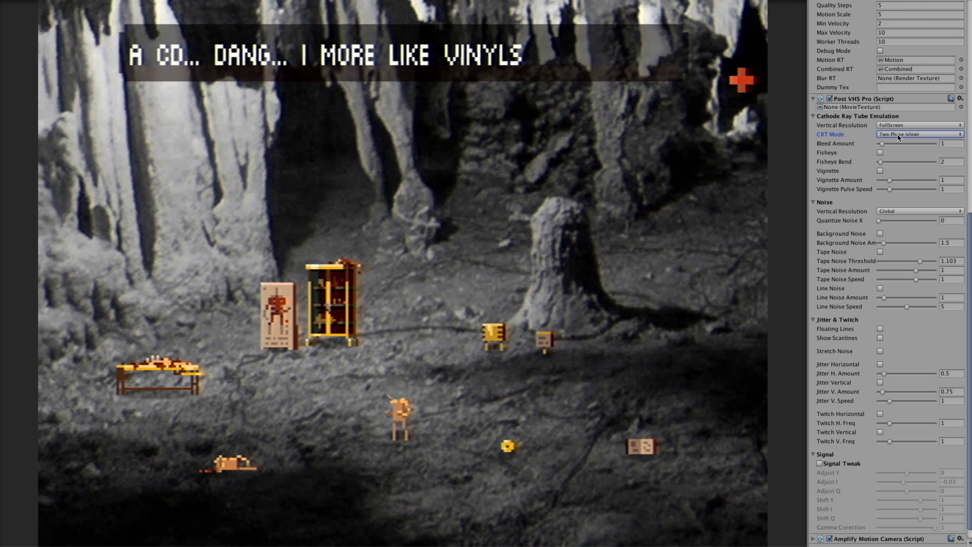
left_click_drag(880, 142, 885, 142)
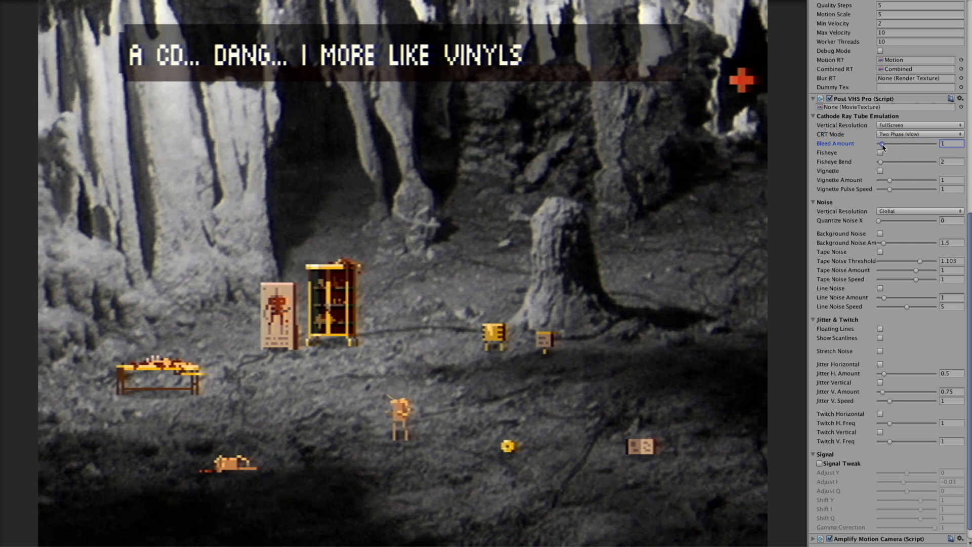
left_click(916, 134)
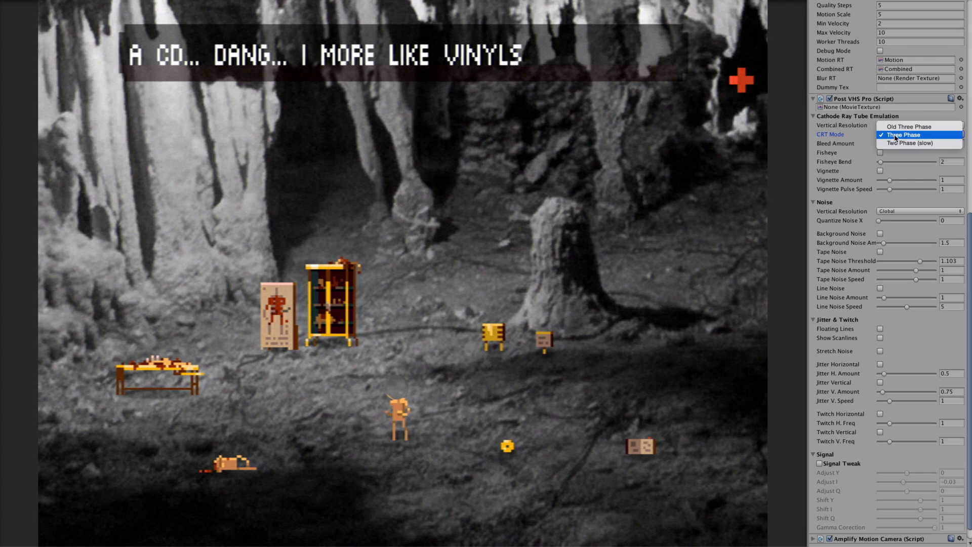
left_click(903, 125)
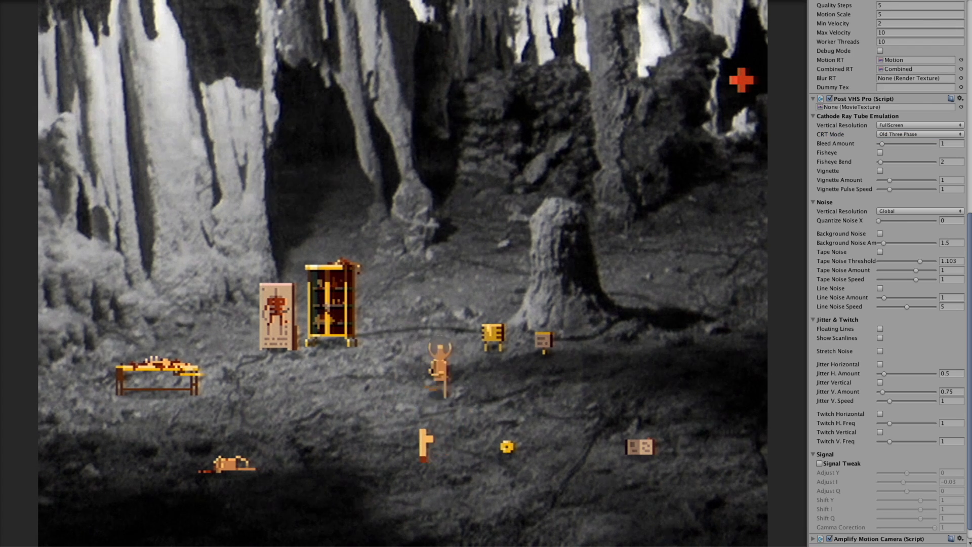
Step: Enable Fisheye and settle its bend at 0.6 after trying a stronger curve
left_click(879, 152)
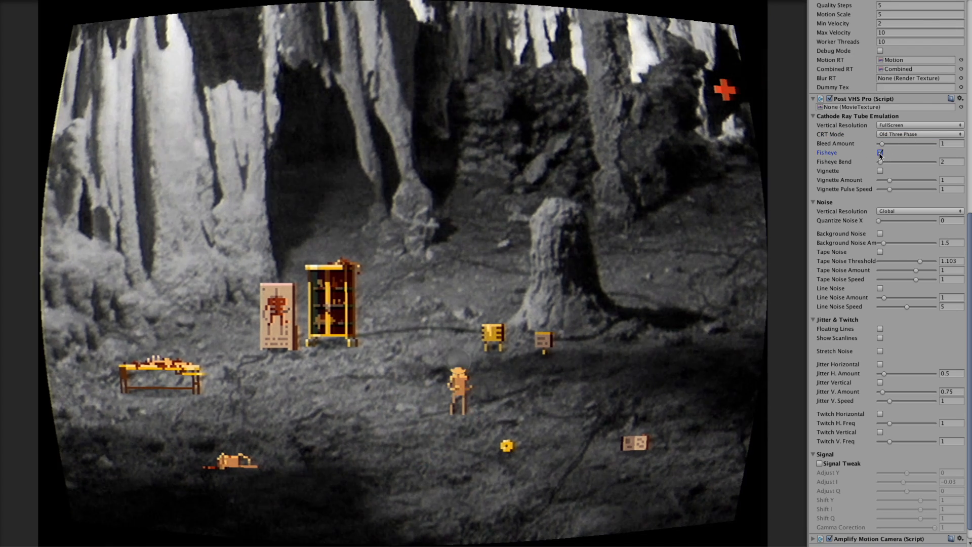
left_click_drag(908, 162, 887, 162)
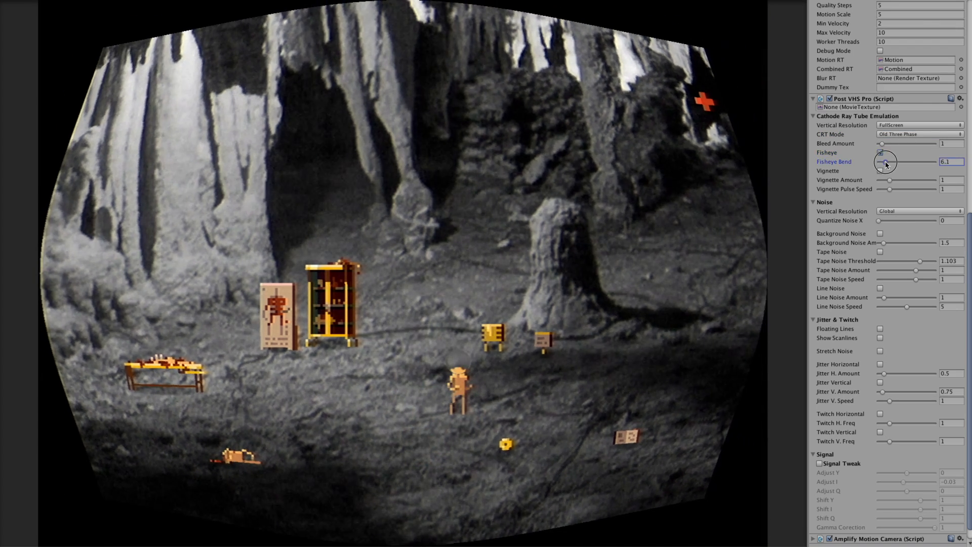
left_click_drag(888, 162, 879, 162)
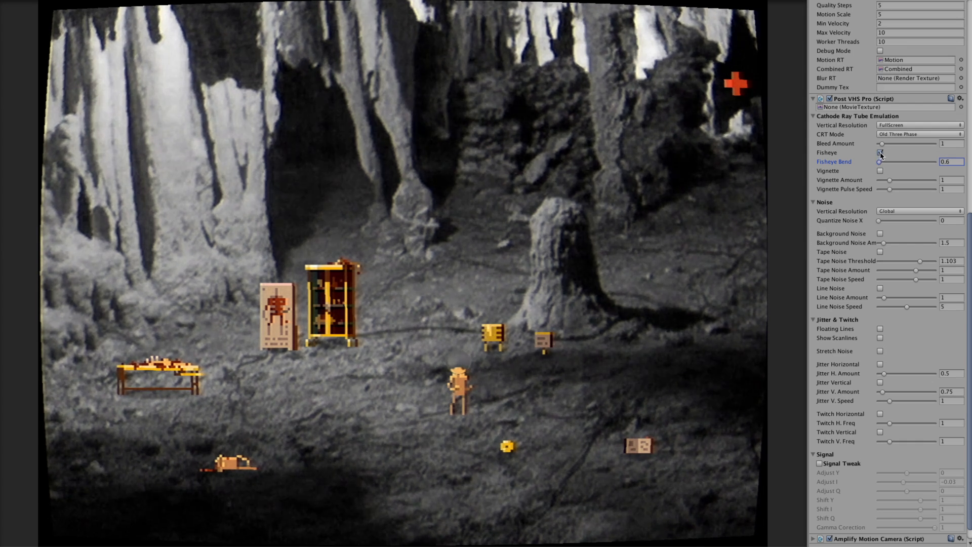
left_click(880, 152)
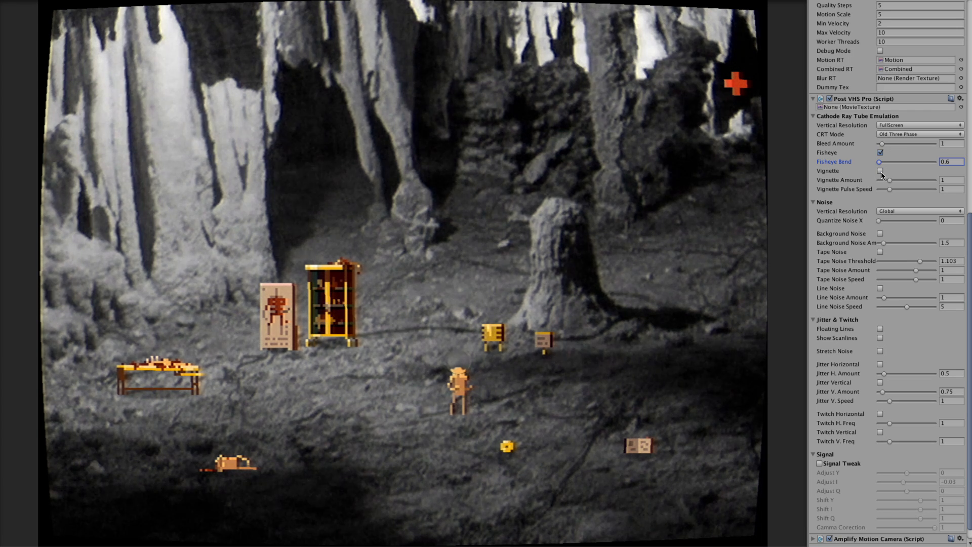
Step: Enable Vignette and settle its amount near 1.2 after trying about 2.5
left_click(880, 170)
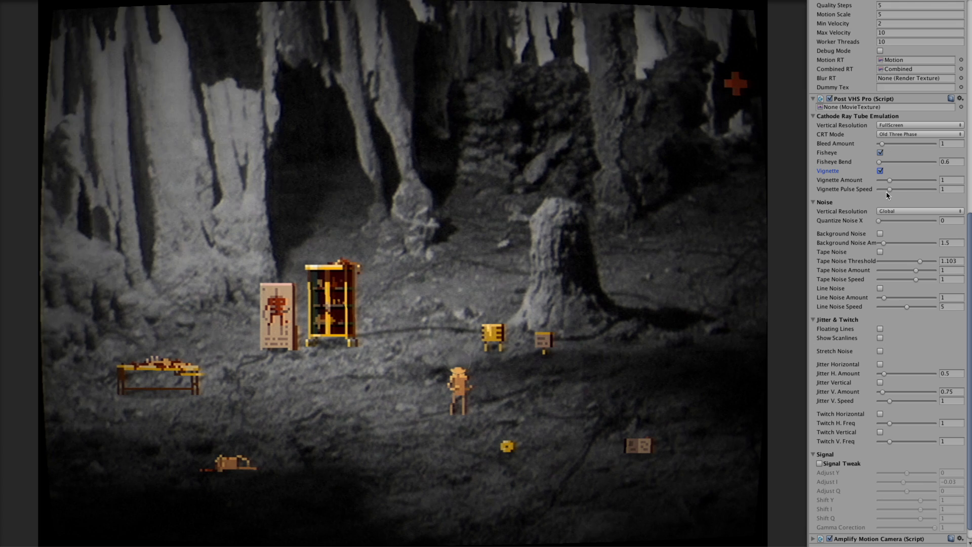
left_click_drag(887, 180, 907, 180)
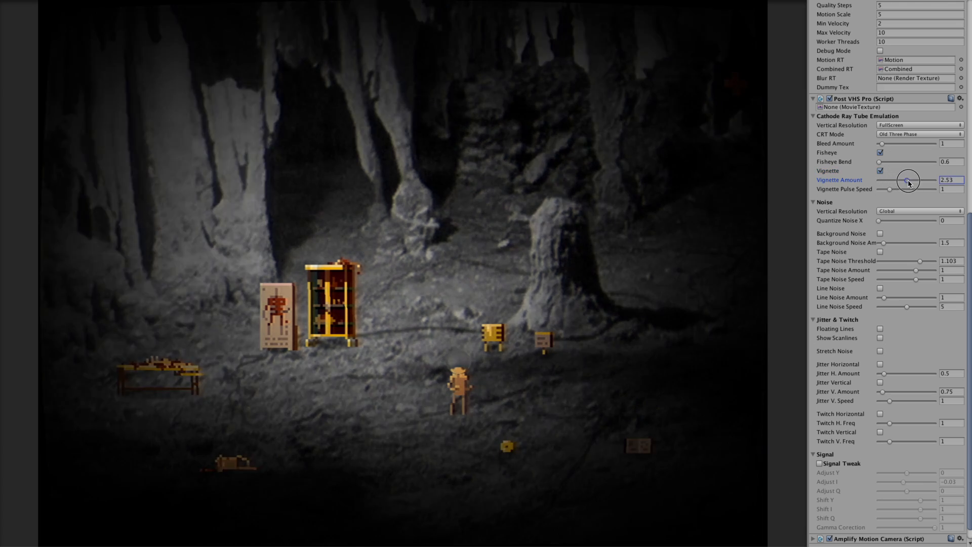
left_click_drag(907, 180, 891, 180)
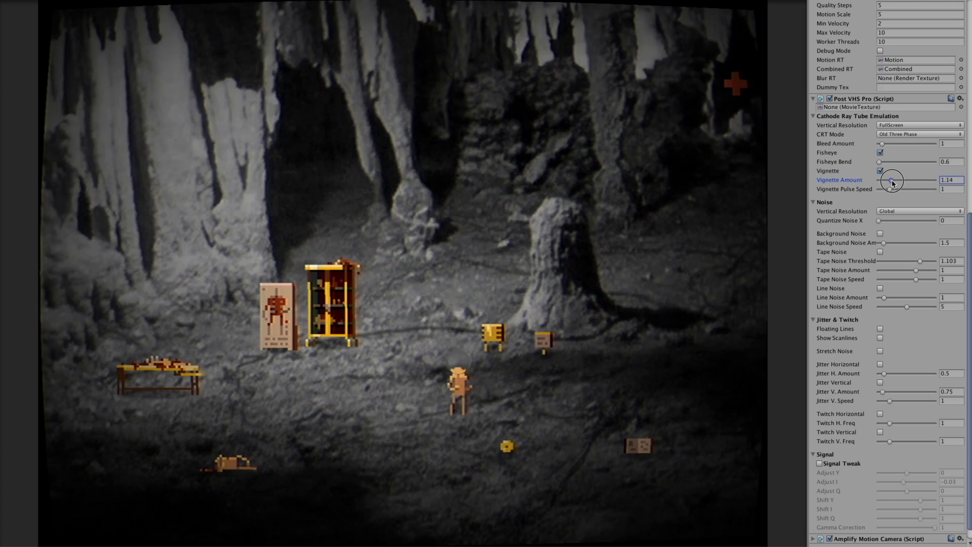
left_click_drag(891, 181, 896, 180)
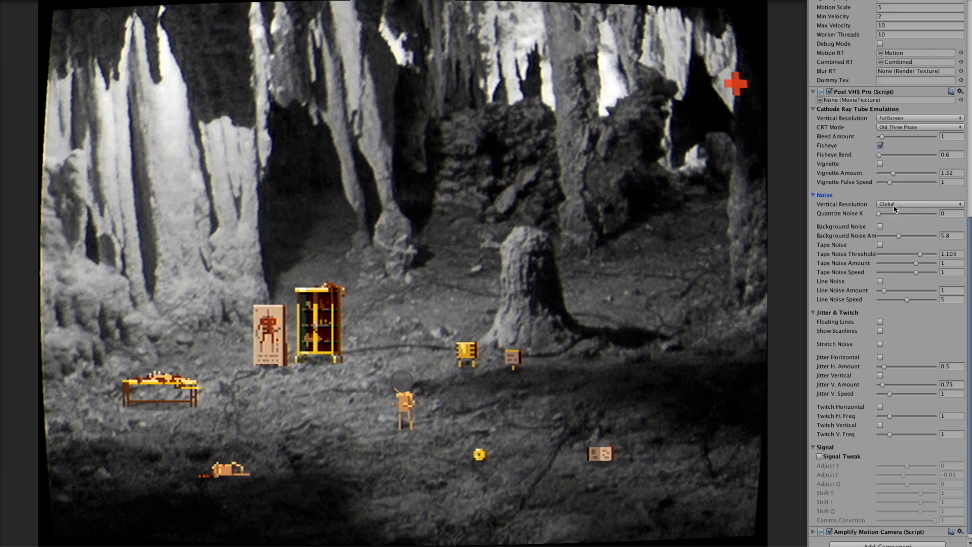
Step: Set Noise Vertical Resolution to Custom with 240 lines per height
left_click(918, 203)
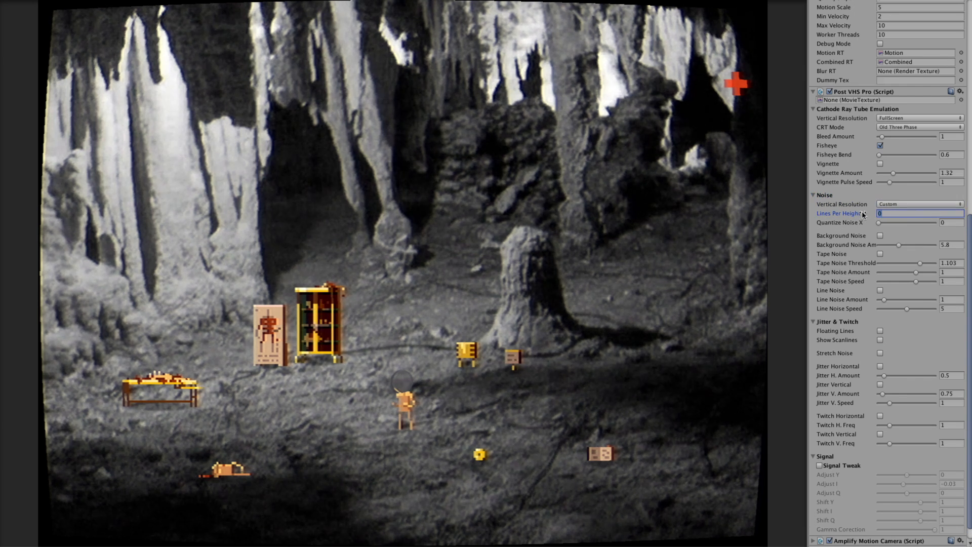
type("240")
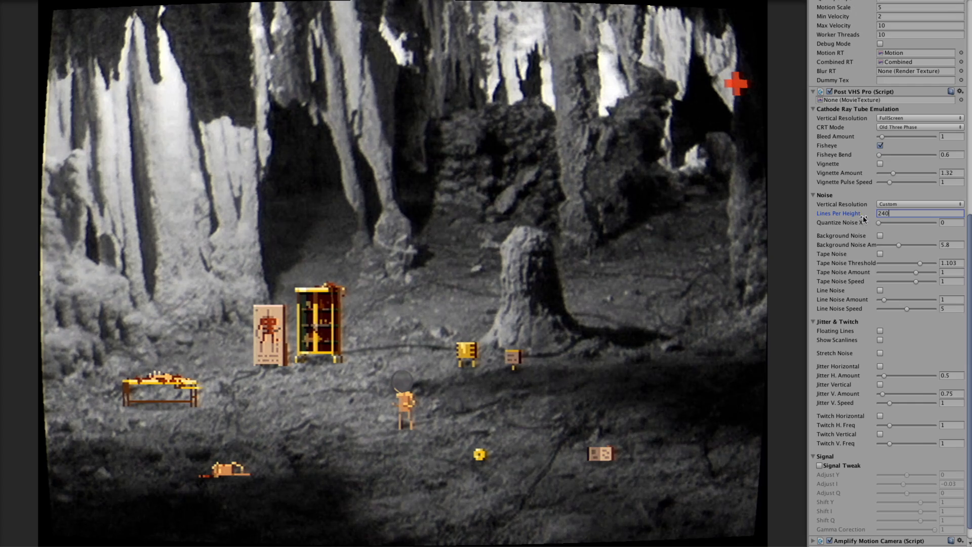
Step: Enable Background Noise, settle its amount at 2.1, and switch on Tape Noise
left_click(880, 235)
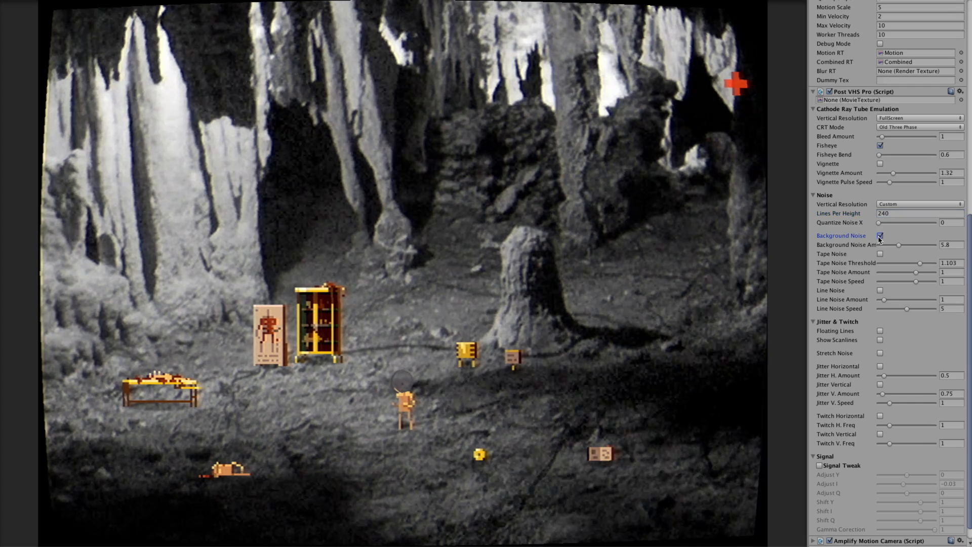
left_click_drag(899, 244, 917, 244)
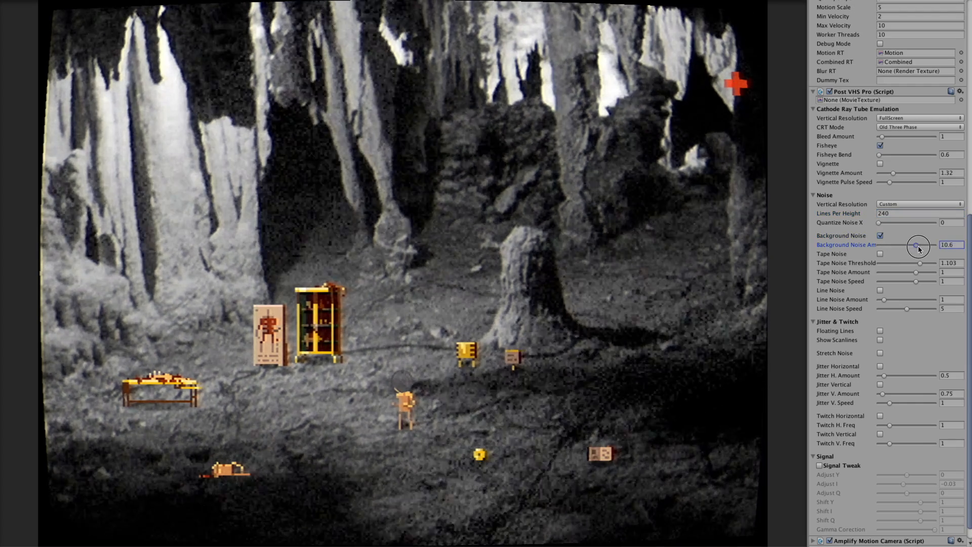
left_click_drag(919, 245, 903, 245)
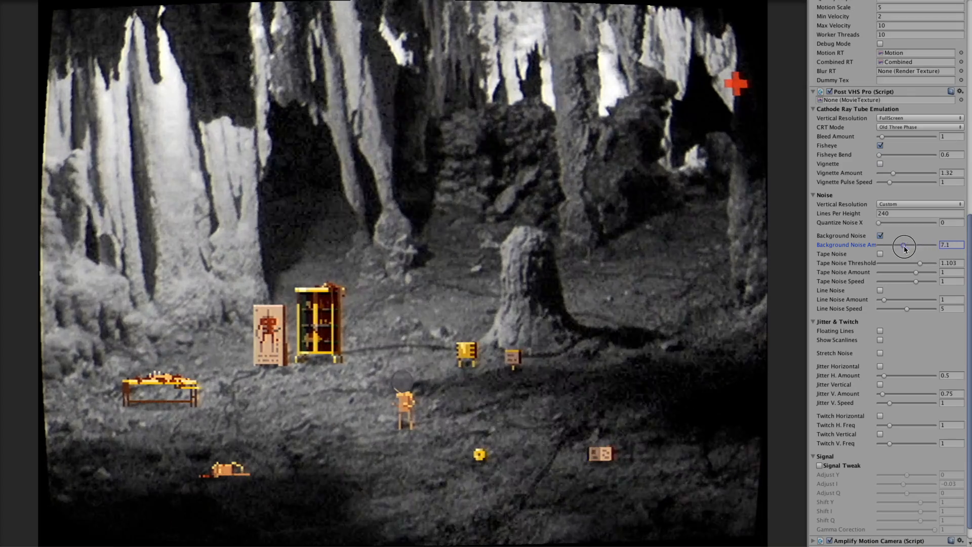
left_click_drag(904, 244, 927, 244)
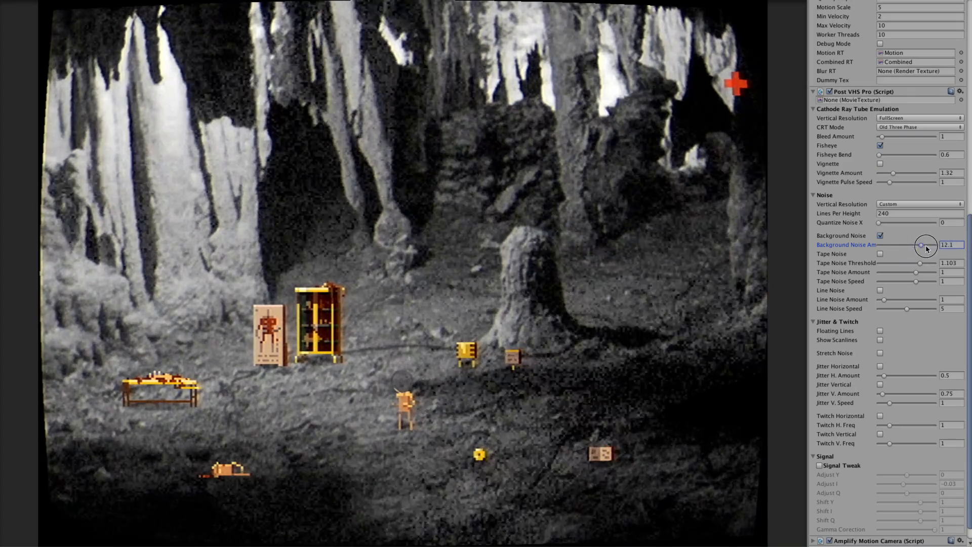
left_click_drag(924, 244, 888, 244)
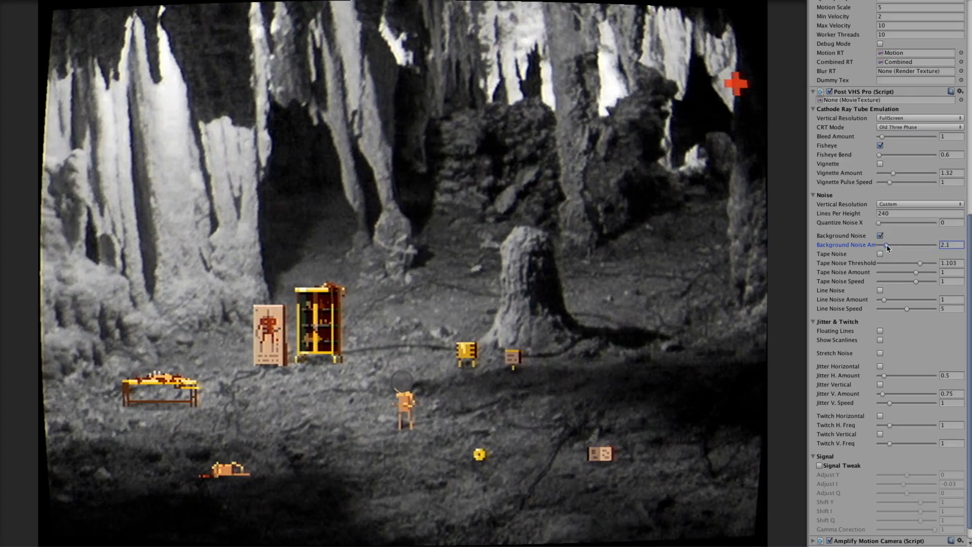
left_click(880, 253)
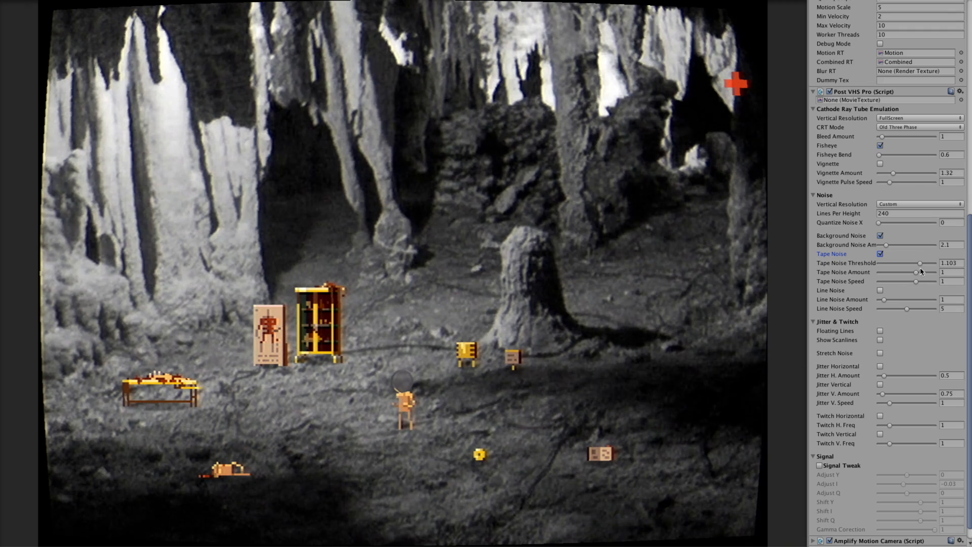
Step: Set tape noise threshold to 0.85 and try its amount up around 0.96
left_click_drag(919, 263, 902, 263)
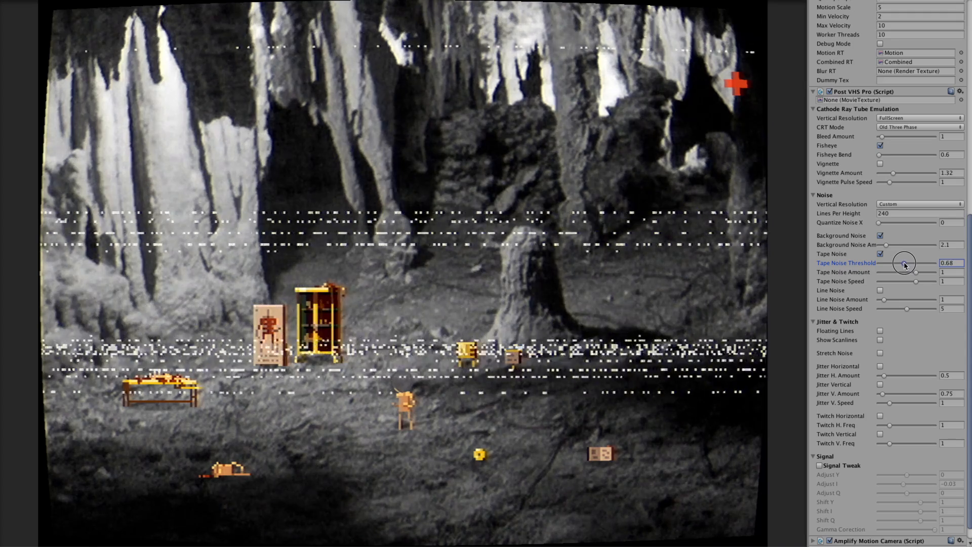
left_click_drag(903, 263, 908, 264)
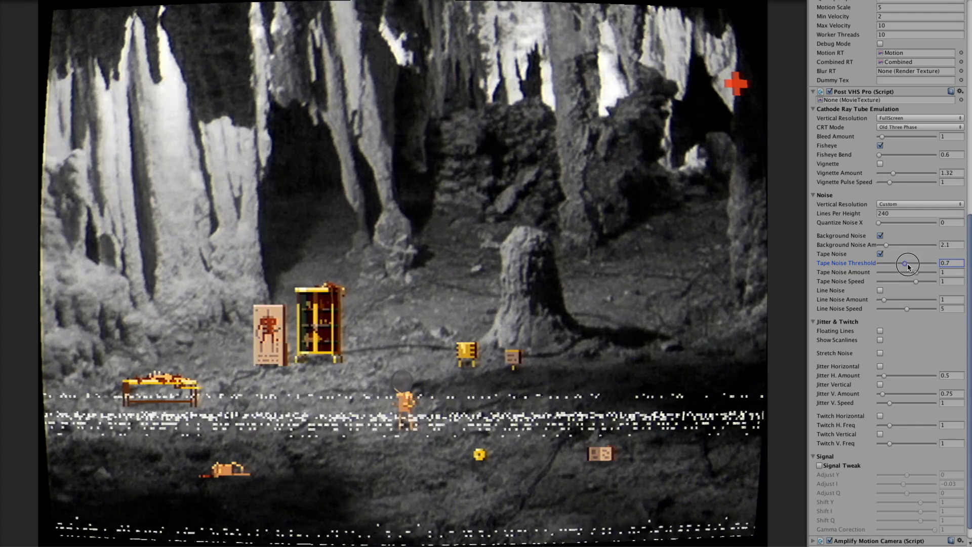
left_click_drag(907, 262, 916, 271)
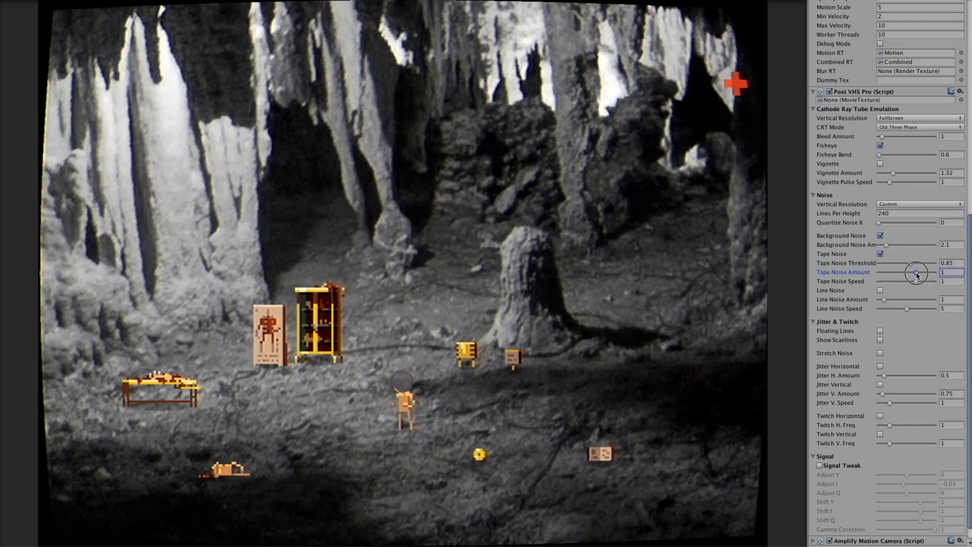
left_click_drag(918, 271, 902, 271)
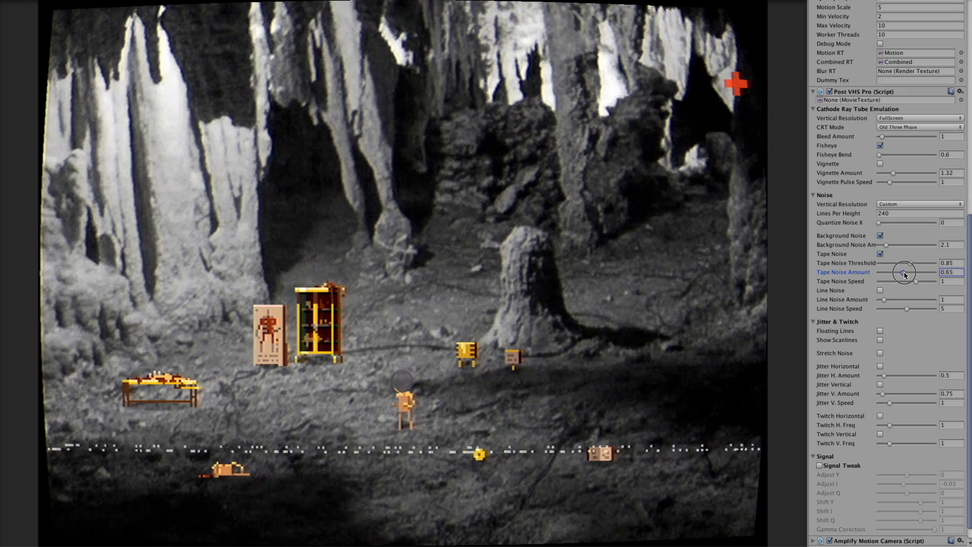
left_click_drag(902, 272, 916, 272)
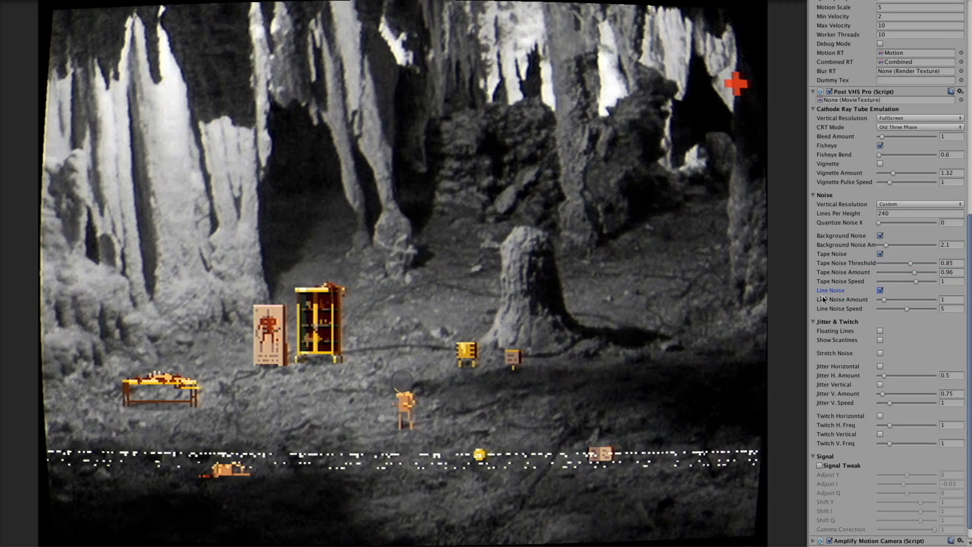
Step: Bring line noise amount down to about 3 and tape noise amount to 0.54
left_click_drag(882, 300, 927, 300)
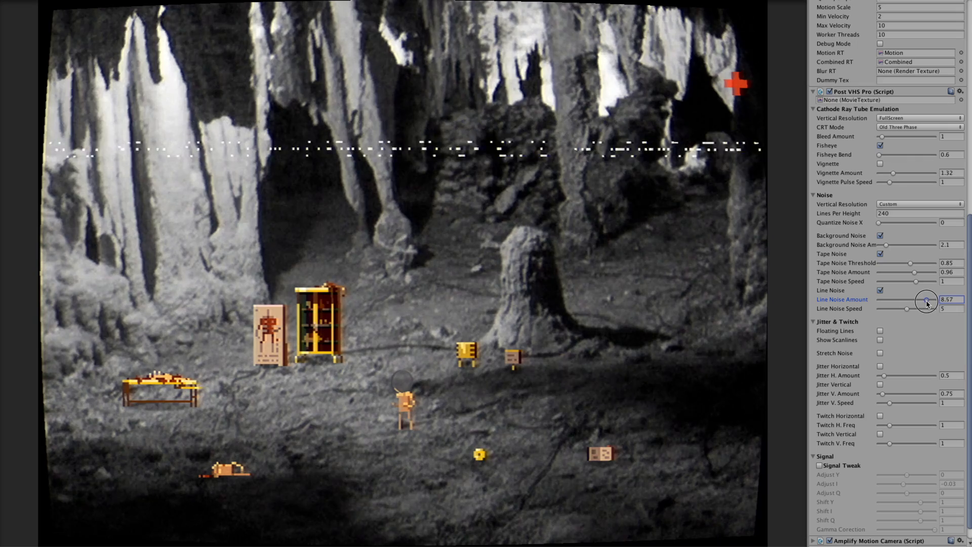
left_click_drag(928, 300, 911, 300)
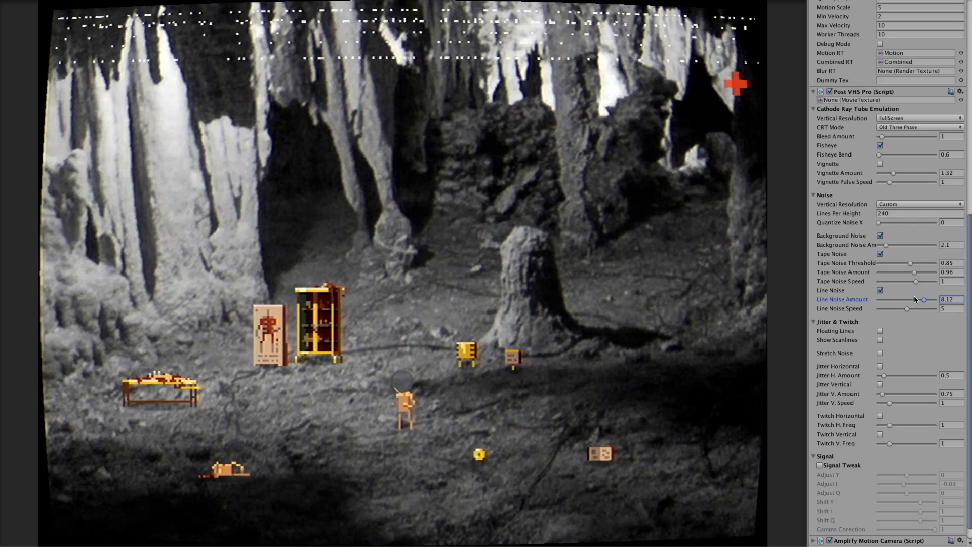
left_click_drag(924, 300, 897, 300)
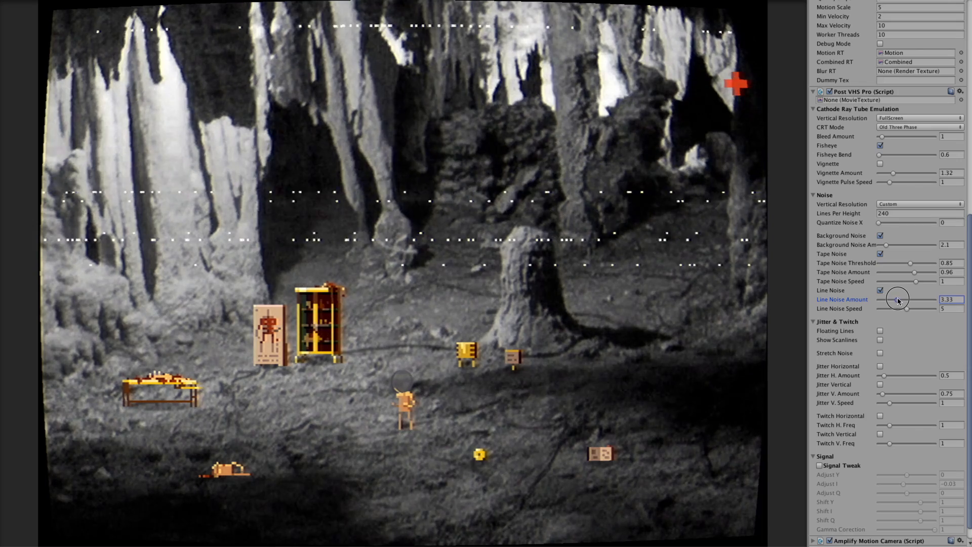
left_click_drag(917, 271, 911, 271)
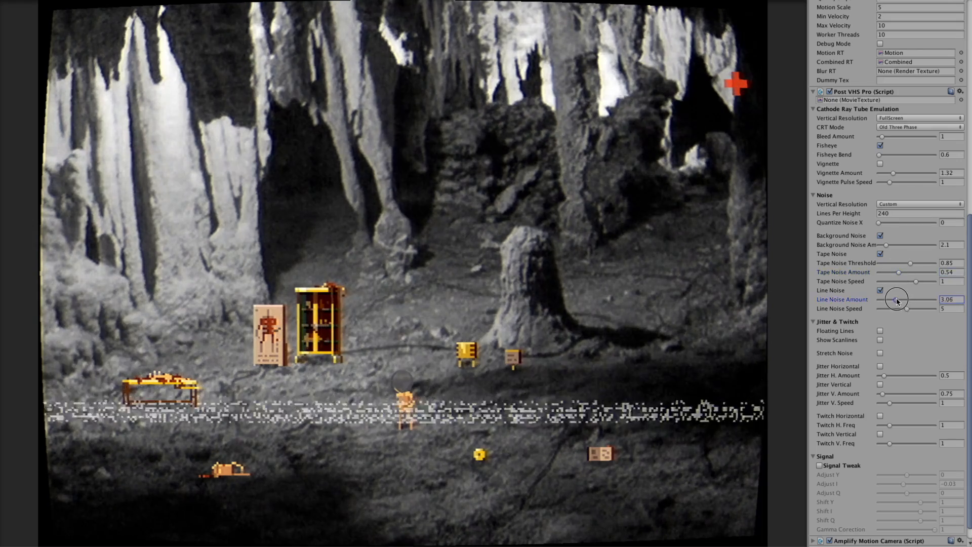
left_click_drag(897, 300, 893, 299)
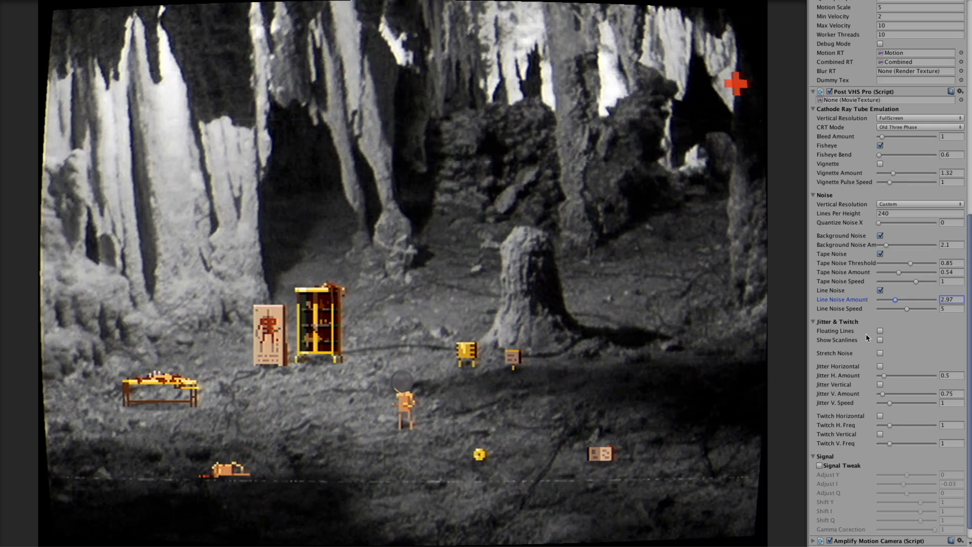
Step: Set CRT Vertical Resolution to Custom with 64 lines per height
left_click(878, 330)
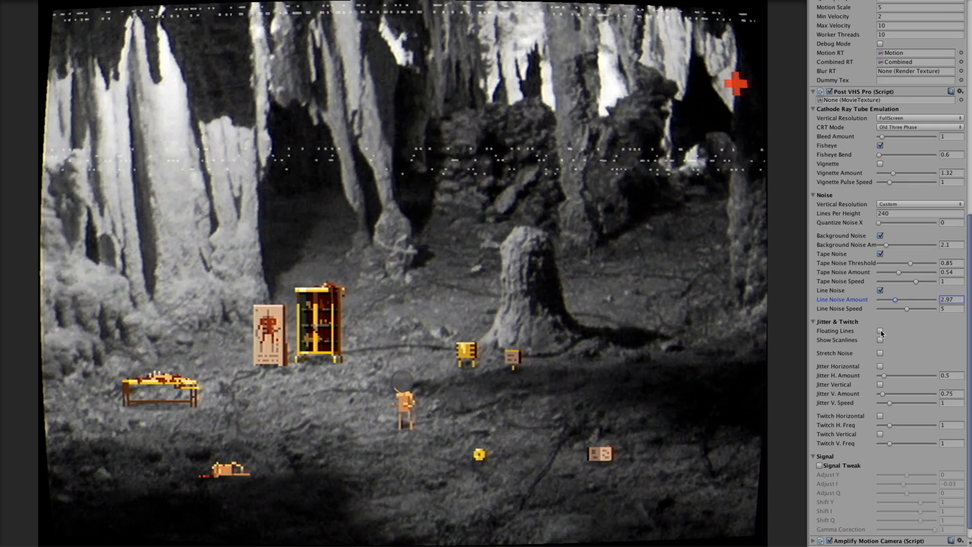
left_click(916, 118)
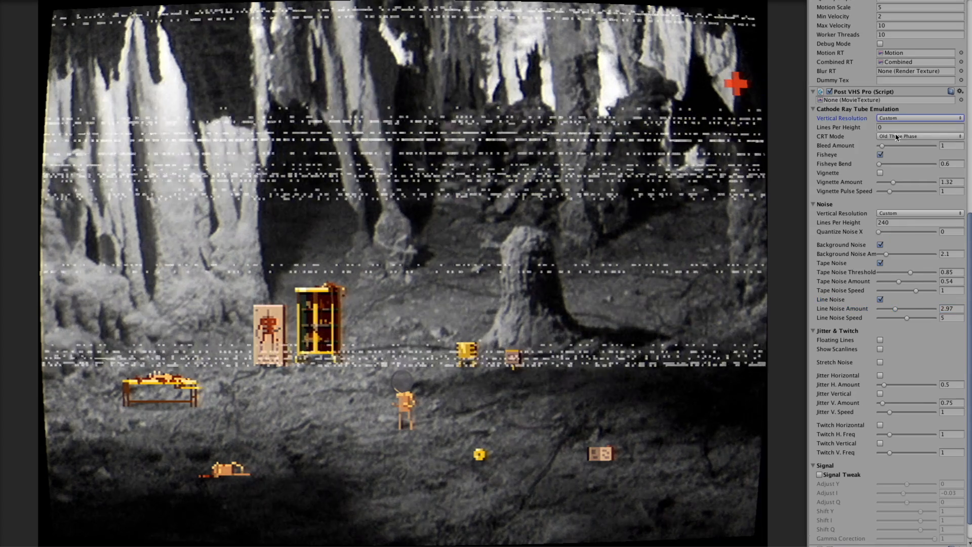
left_click(915, 128)
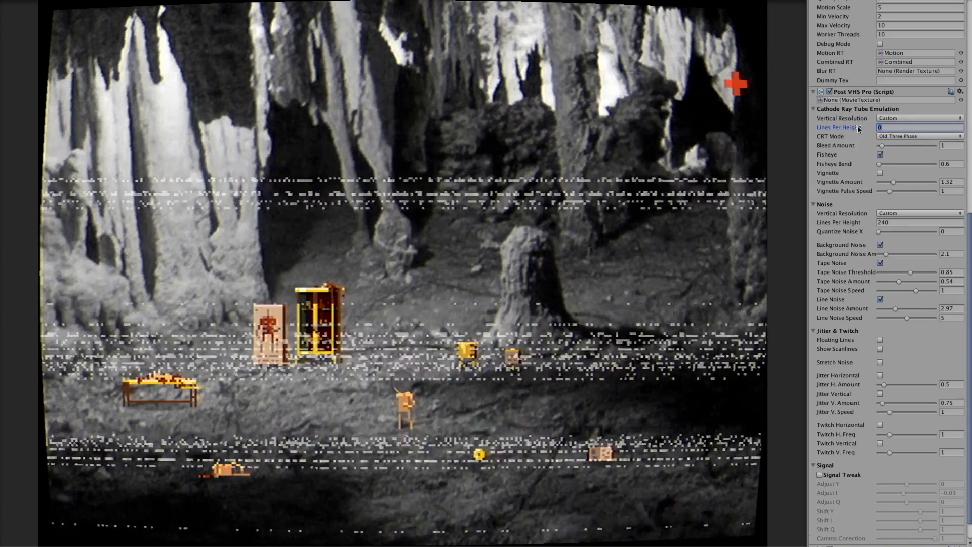
type("64")
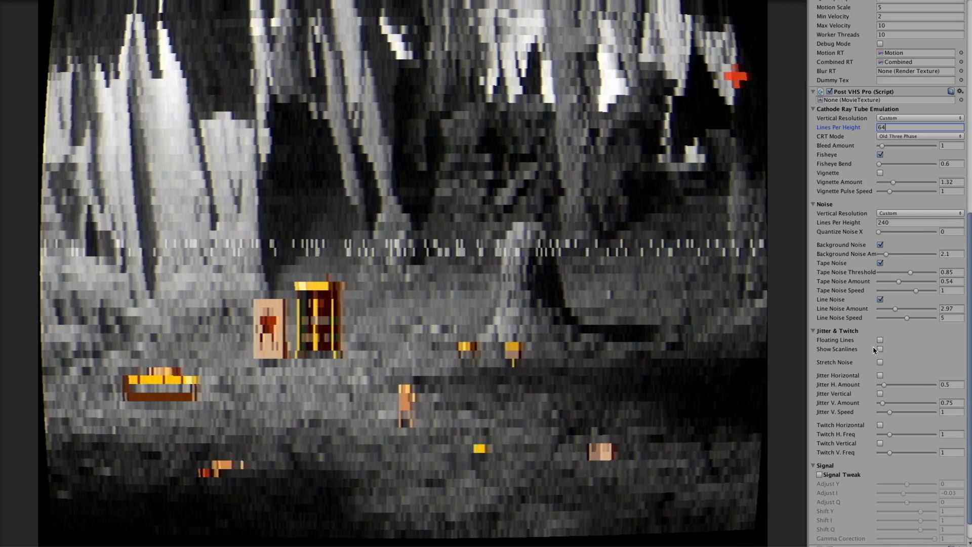
Step: Toggle Floating Lines and turn on Show Scanlines for the coarse CRT look
left_click(879, 341)
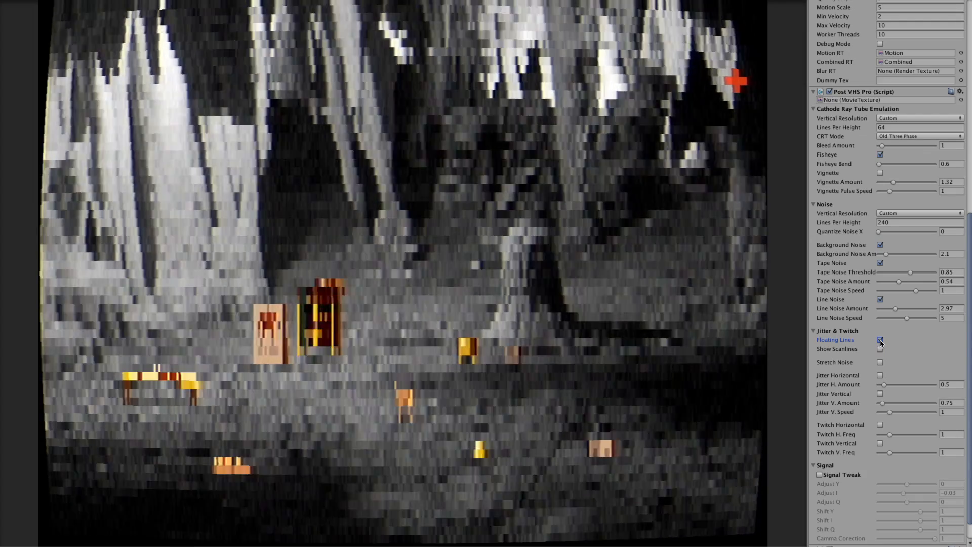
left_click(879, 340)
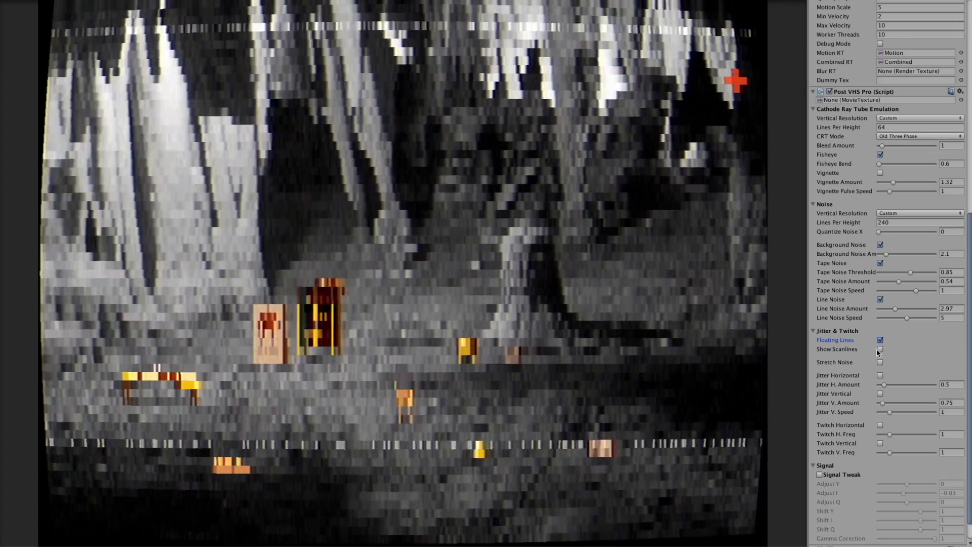
left_click(880, 348)
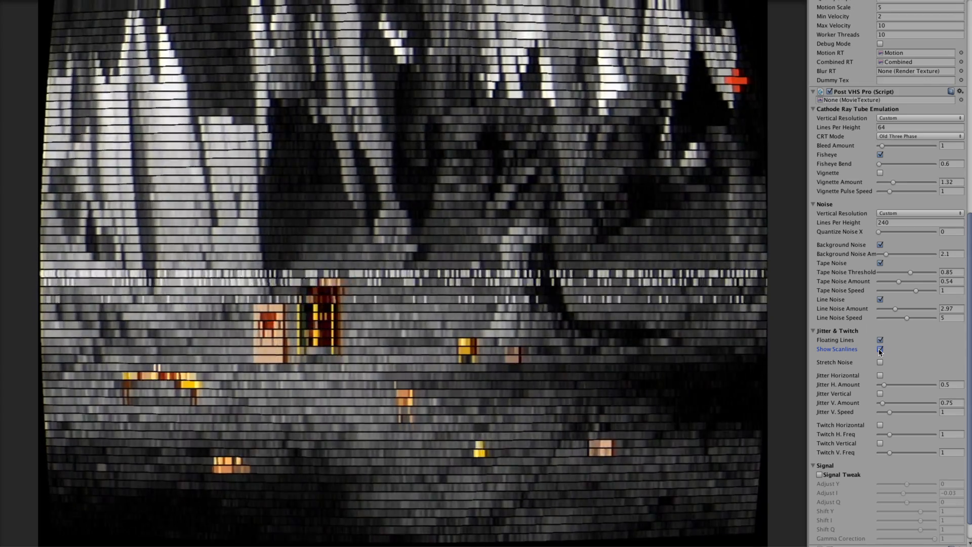
Step: Enable Stretch Noise and return CRT Vertical Resolution to FullScreen
left_click(879, 349)
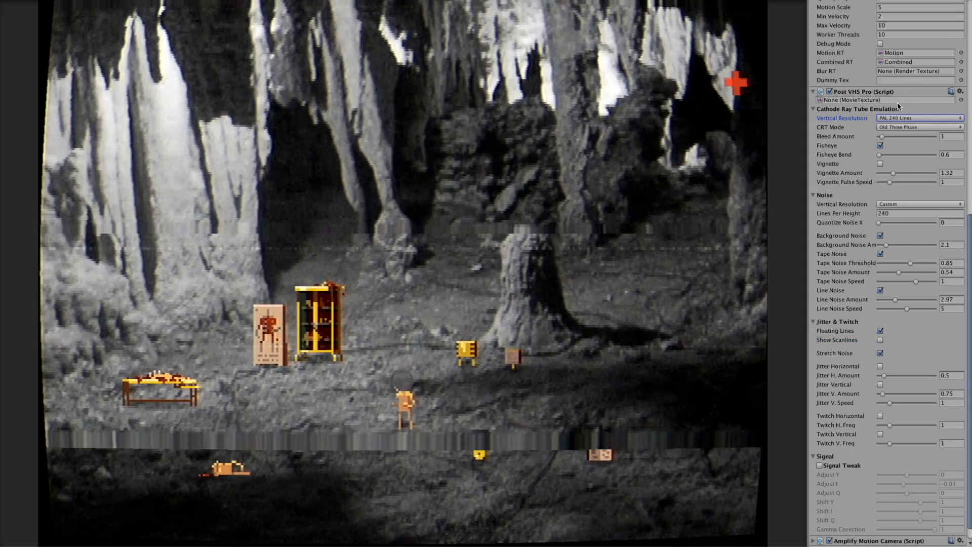
left_click(919, 117)
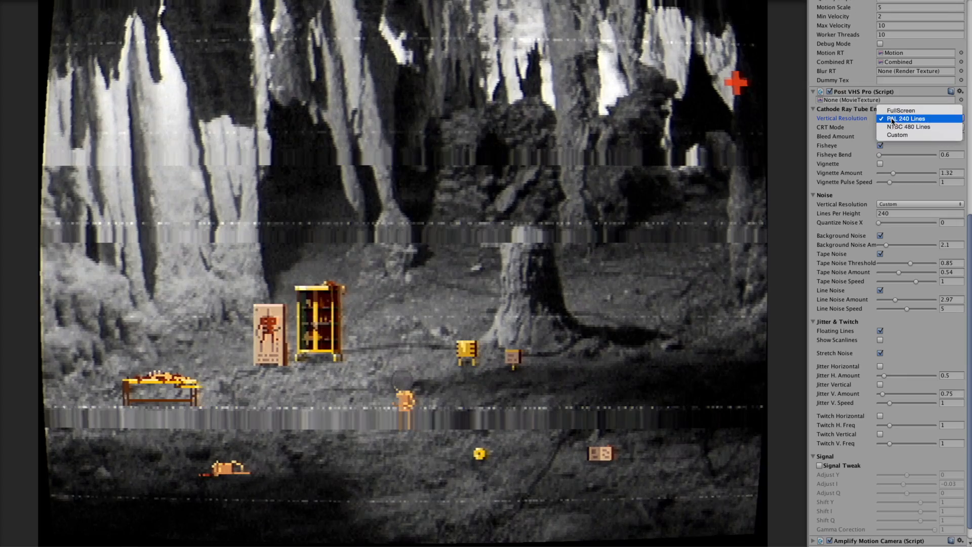
left_click(898, 110)
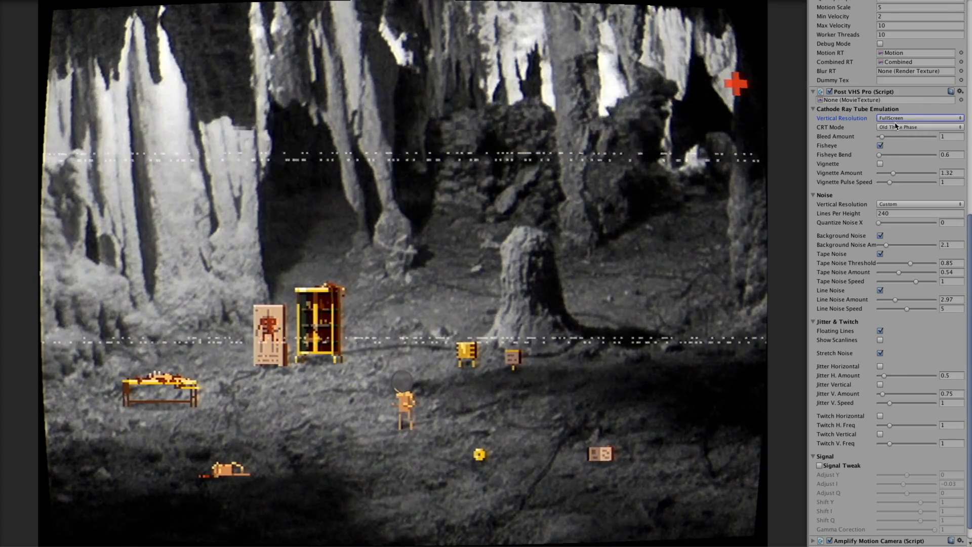
Step: Set CRT resolution to PAL 240 lines and enable horizontal jitter, settling its amount near 1
left_click(919, 117)
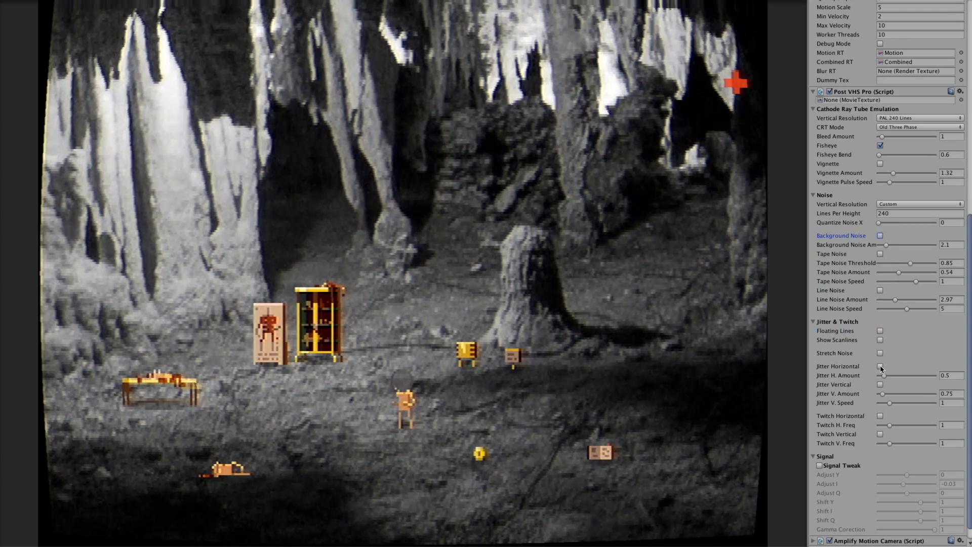
left_click(879, 367)
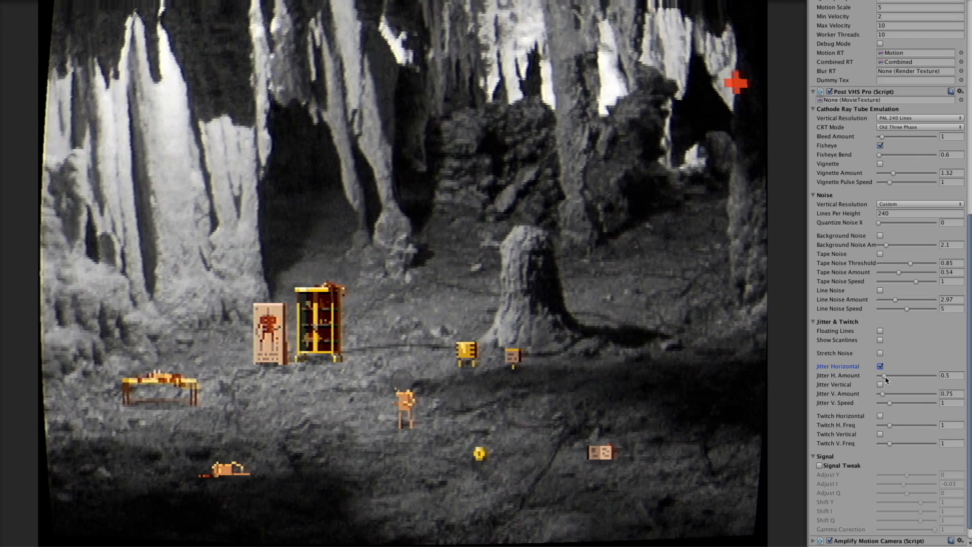
left_click_drag(896, 374, 899, 374)
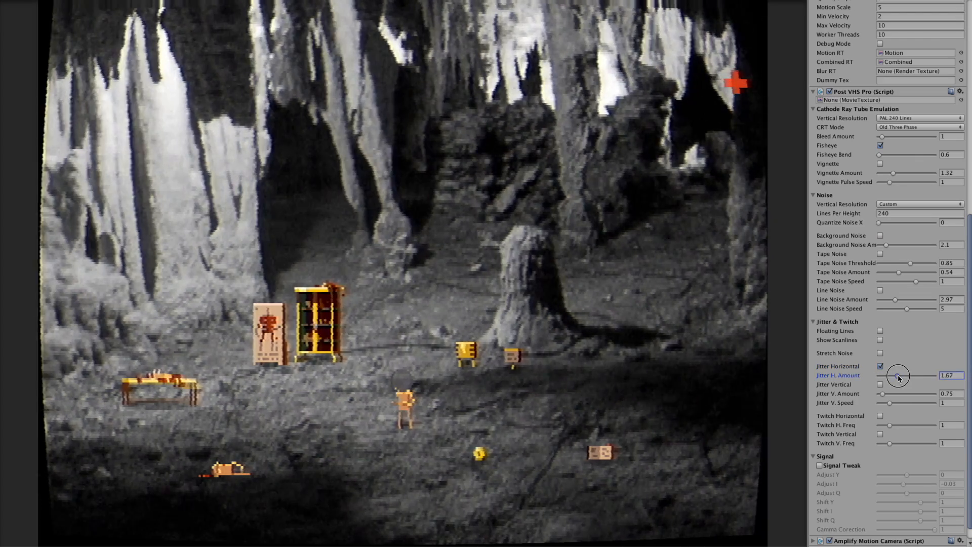
left_click_drag(900, 374, 896, 374)
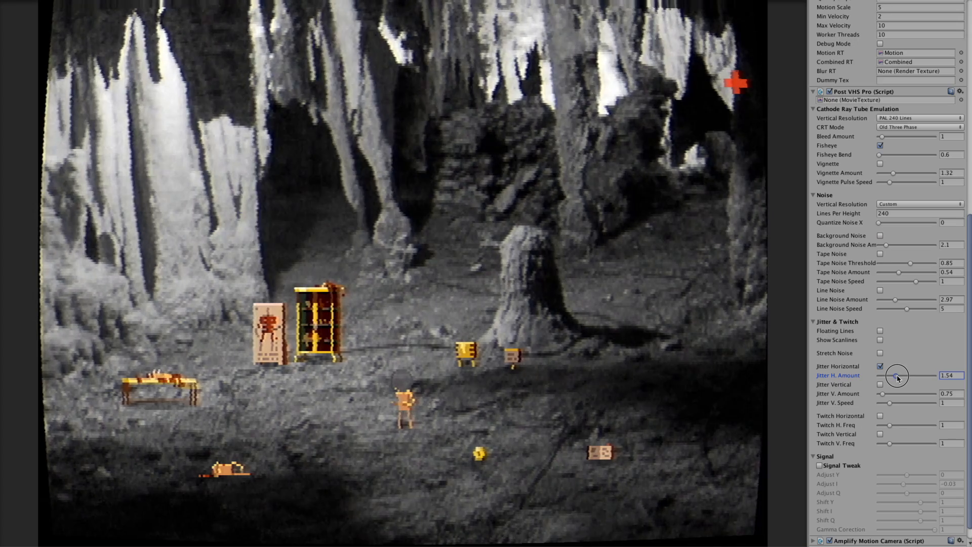
left_click_drag(897, 374, 890, 374)
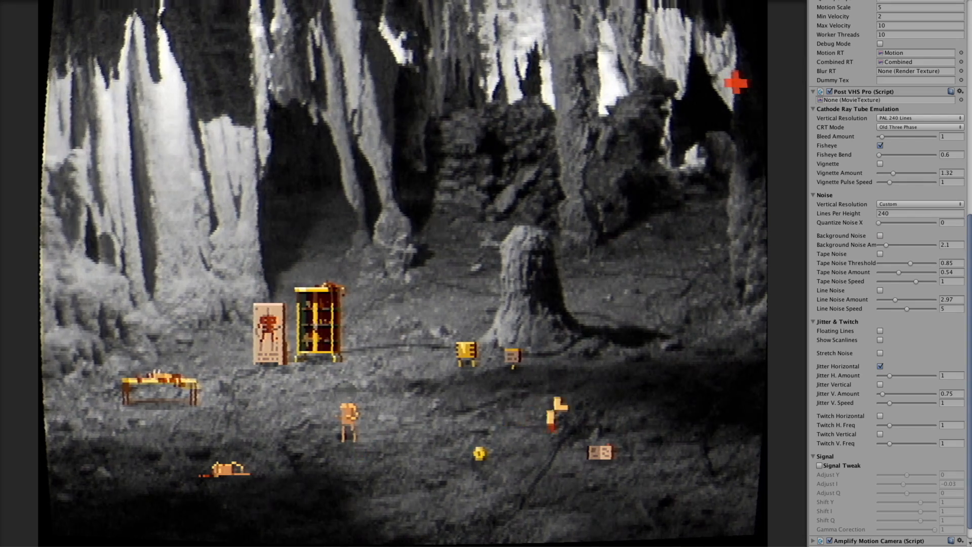
Step: Toggle vertical jitter and switch CRT Vertical Resolution back to FullScreen
left_click(879, 385)
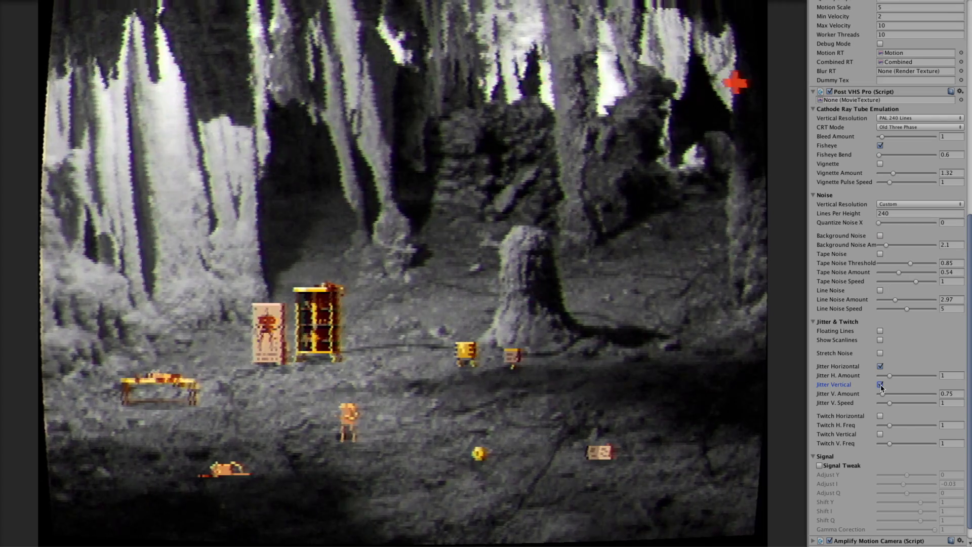
left_click(879, 385)
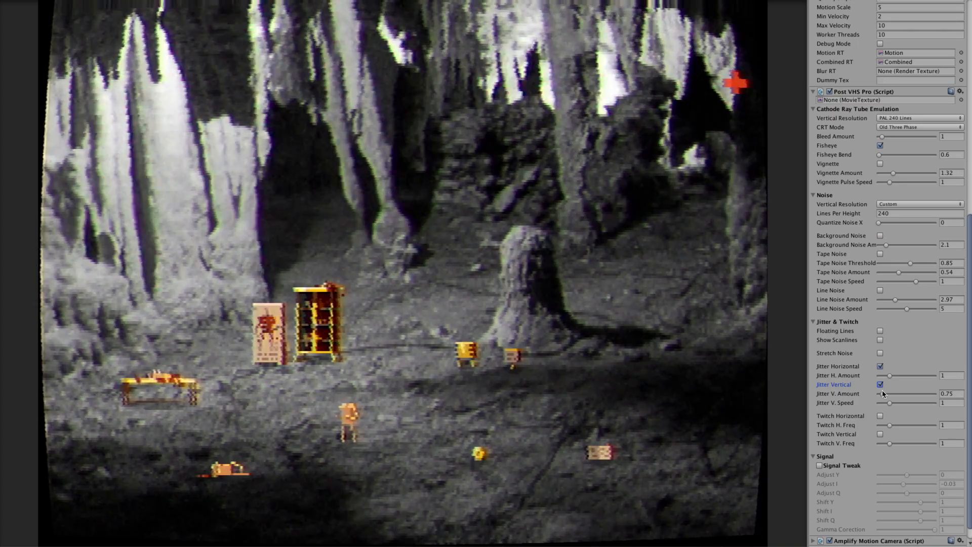
left_click(920, 118)
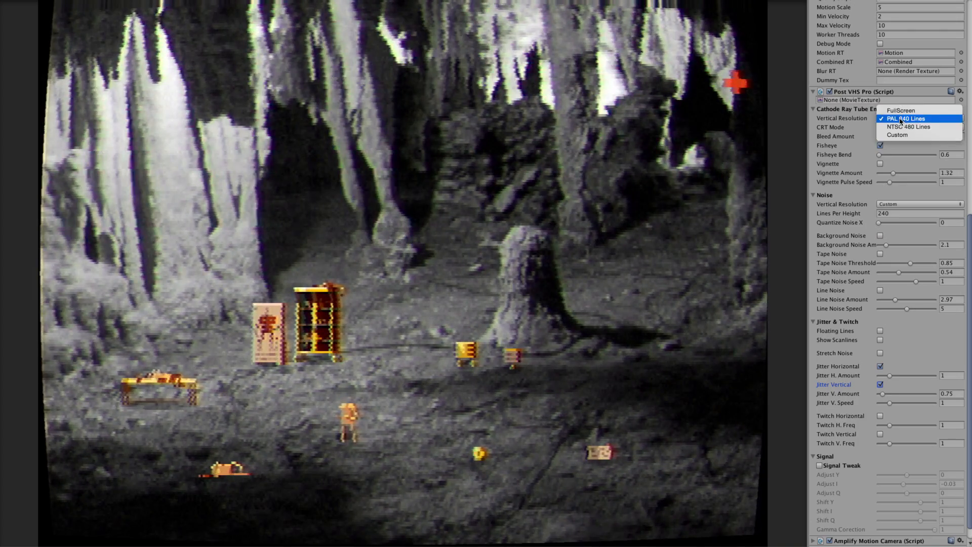
left_click(899, 111)
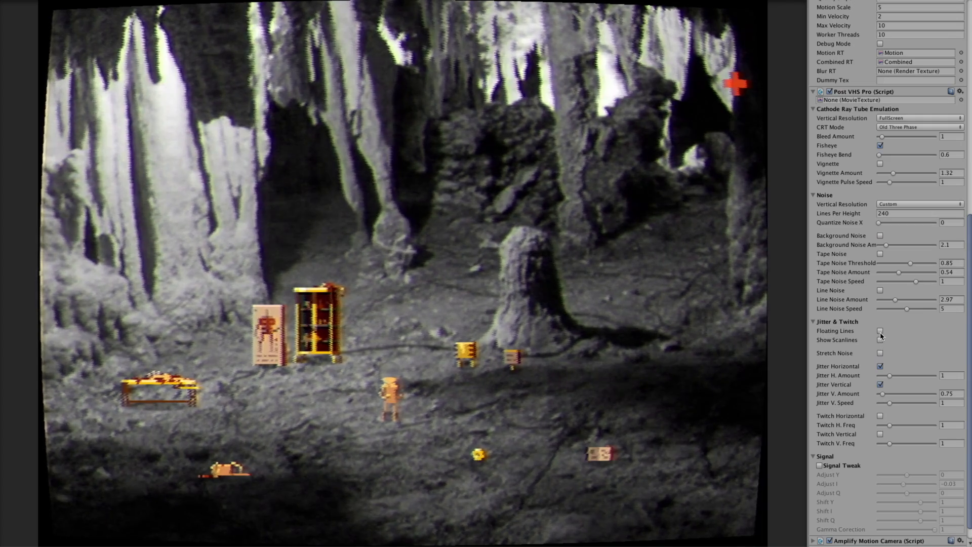
Step: Toggle Stretch Noise, then try Twitch Horizontal on the cave scene and switch it off
left_click(880, 352)
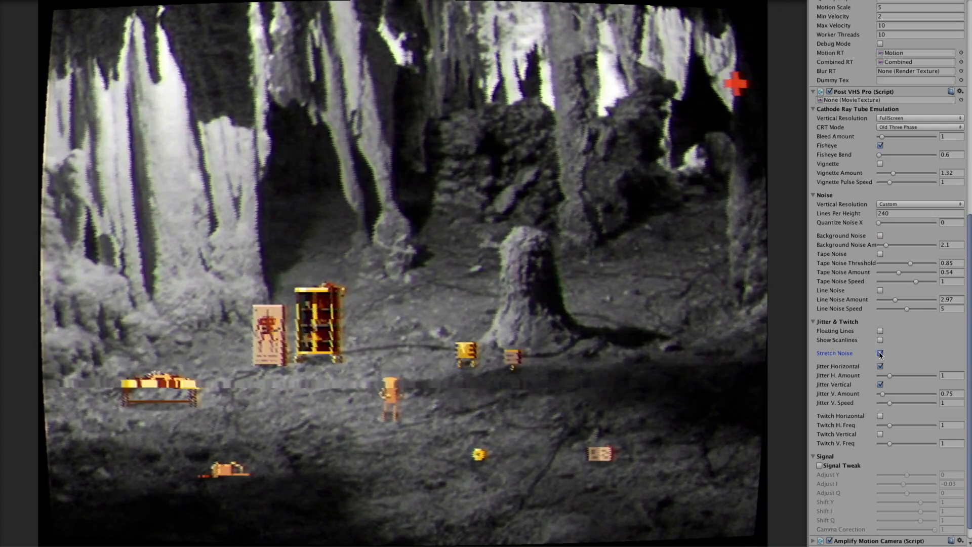
left_click(879, 352)
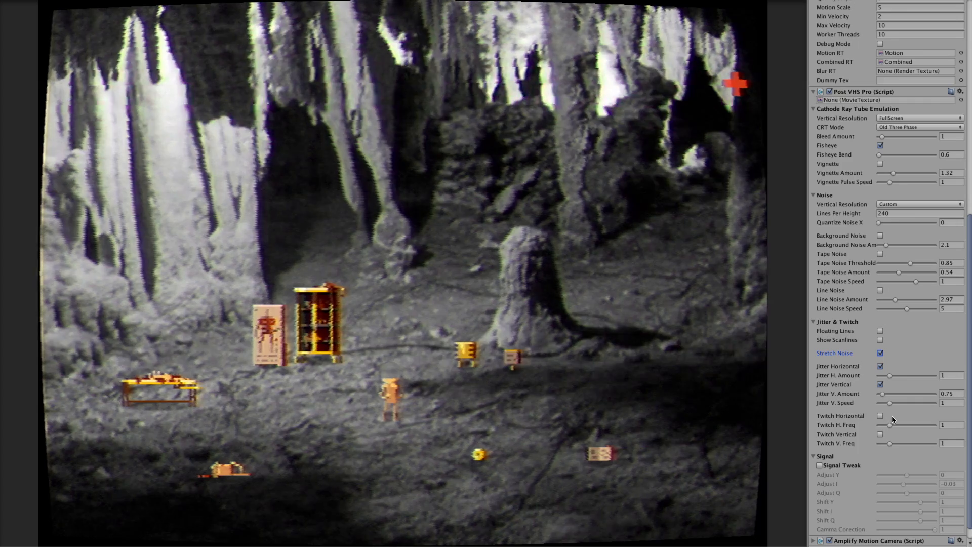
left_click(879, 415)
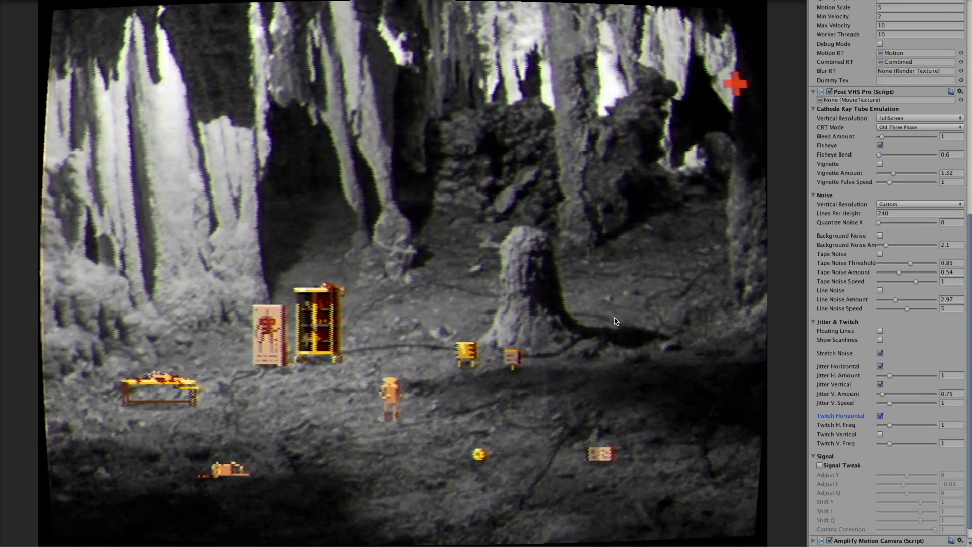
left_click(879, 433)
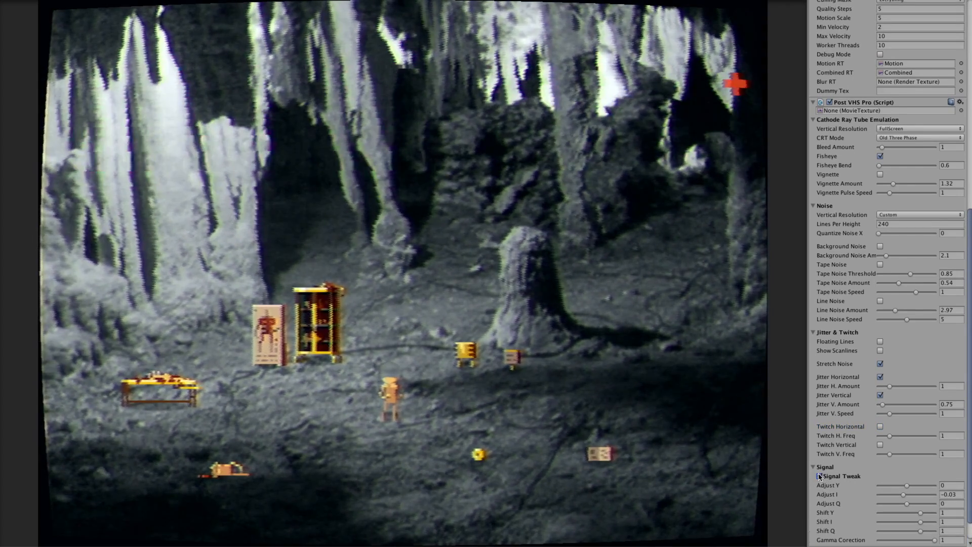
Step: Enable Signal Tweak, nudge Adjust Y around zero, set Shift Y to 0.6 and gamma near 0.57
left_click(814, 476)
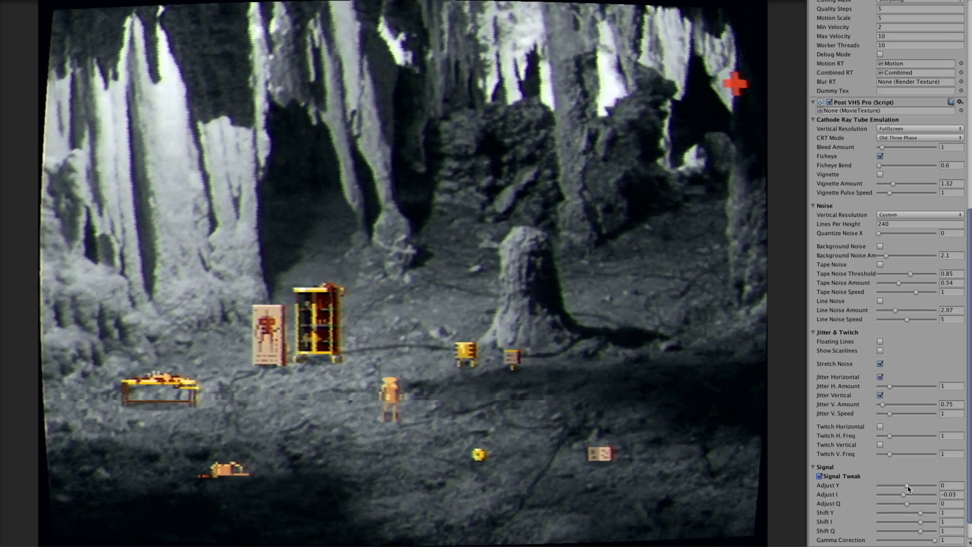
left_click_drag(905, 485, 914, 485)
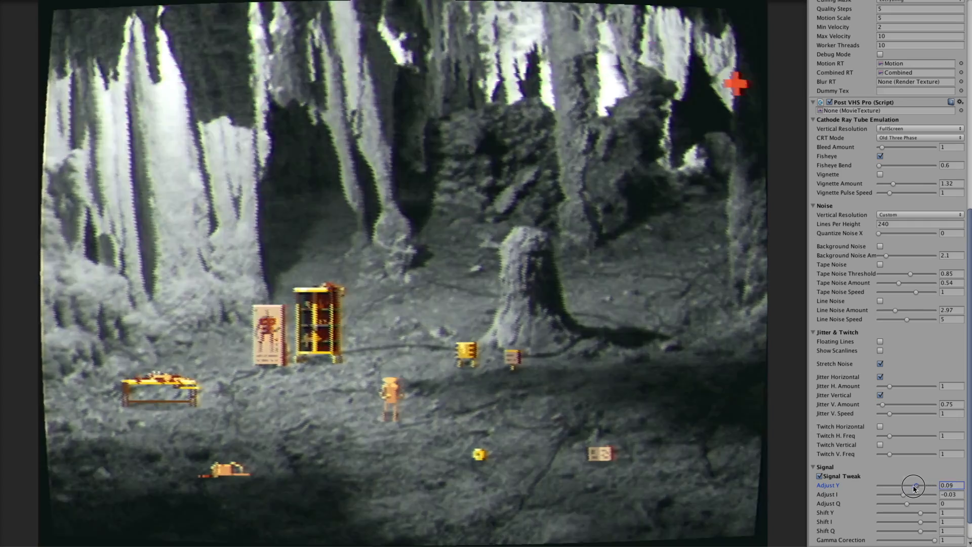
left_click_drag(913, 485, 898, 485)
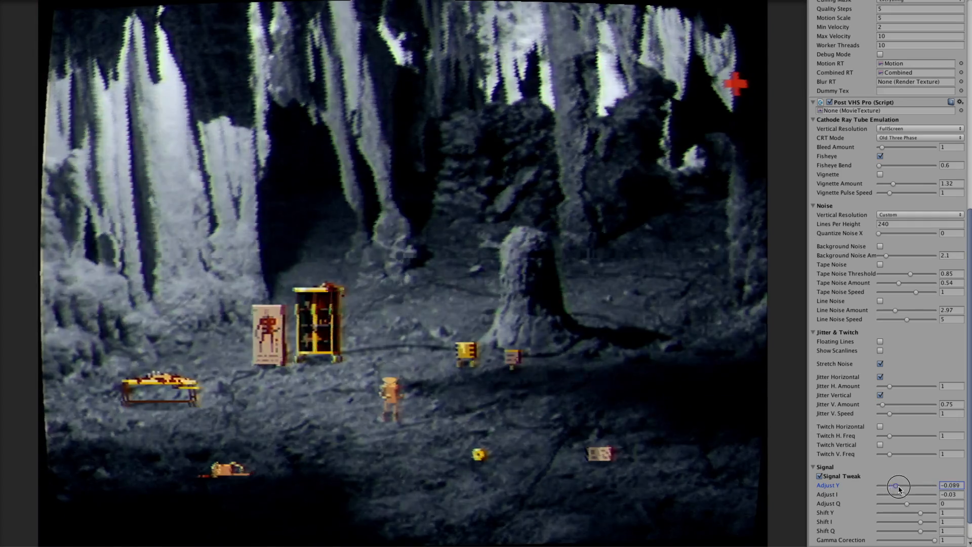
left_click_drag(898, 485, 915, 485)
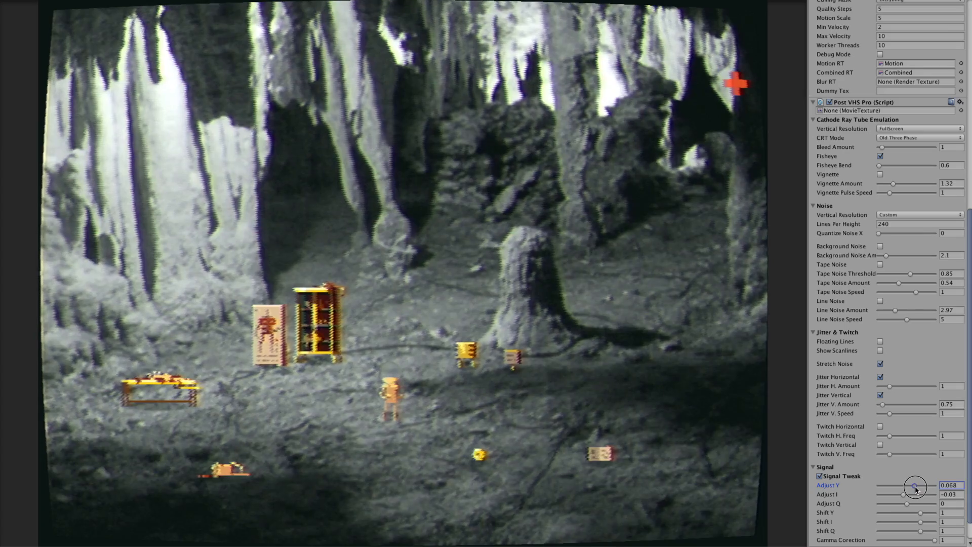
left_click_drag(915, 484, 906, 485)
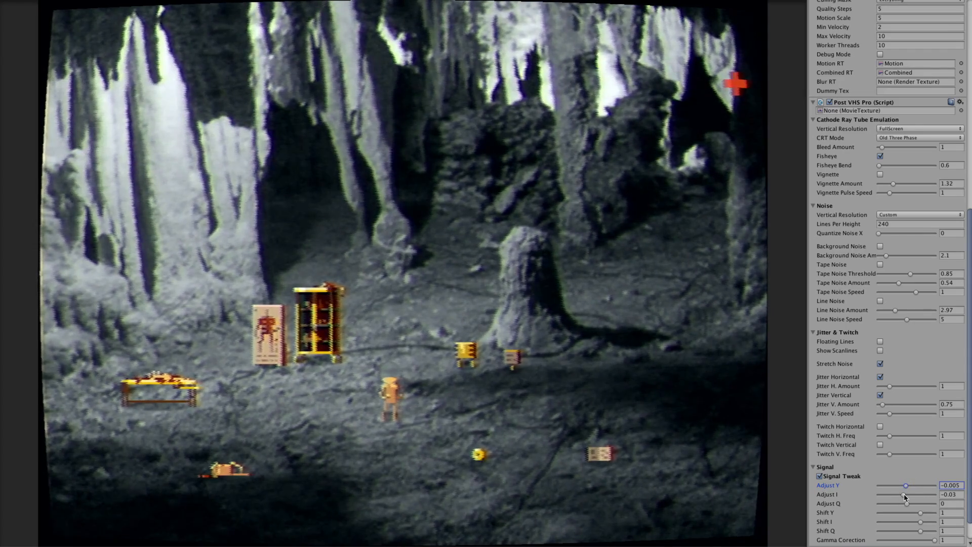
left_click_drag(891, 494, 912, 494)
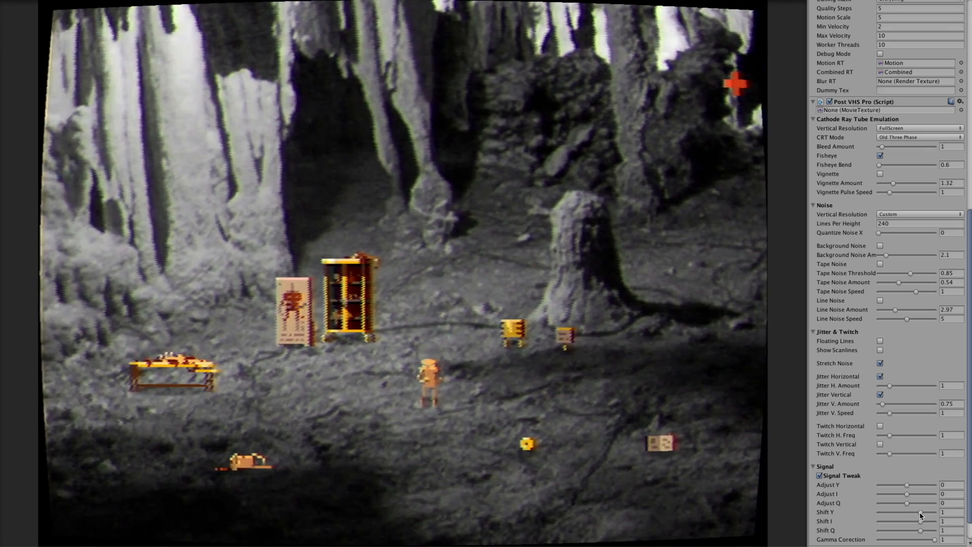
left_click_drag(924, 513, 915, 512)
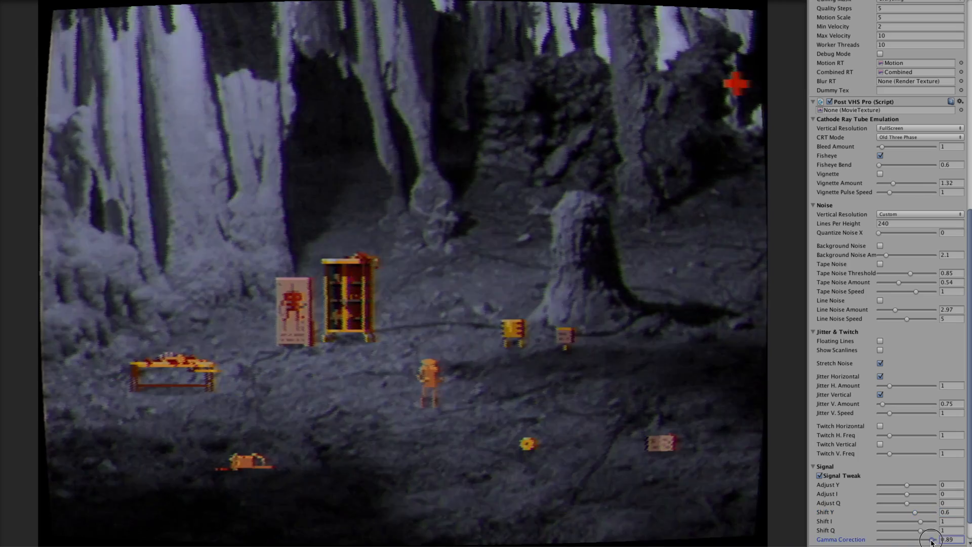
left_click_drag(936, 538, 924, 537)
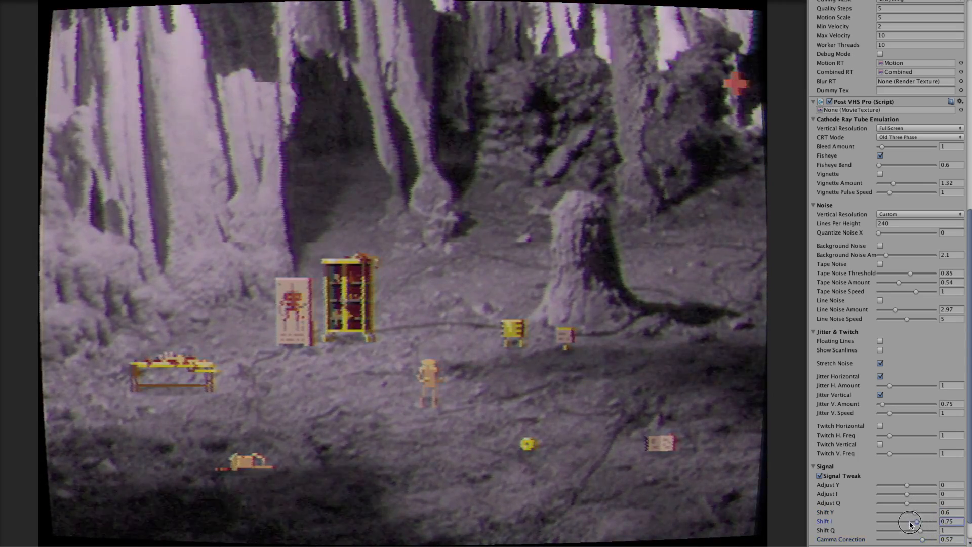
Step: Shift the I and Q channels through purple, blue and red to a yellow tint with cyan sprites
left_click_drag(909, 520, 872, 522)
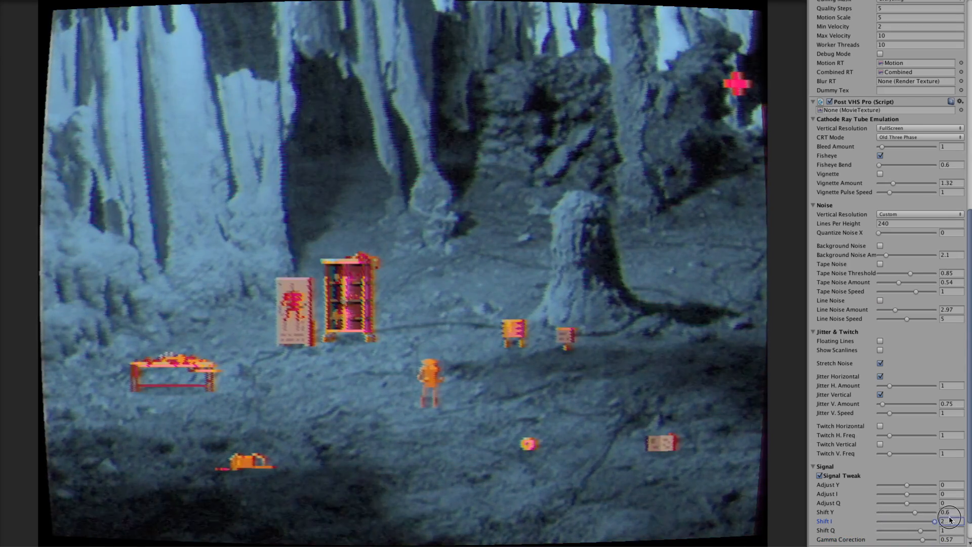
left_click_drag(933, 520, 883, 521)
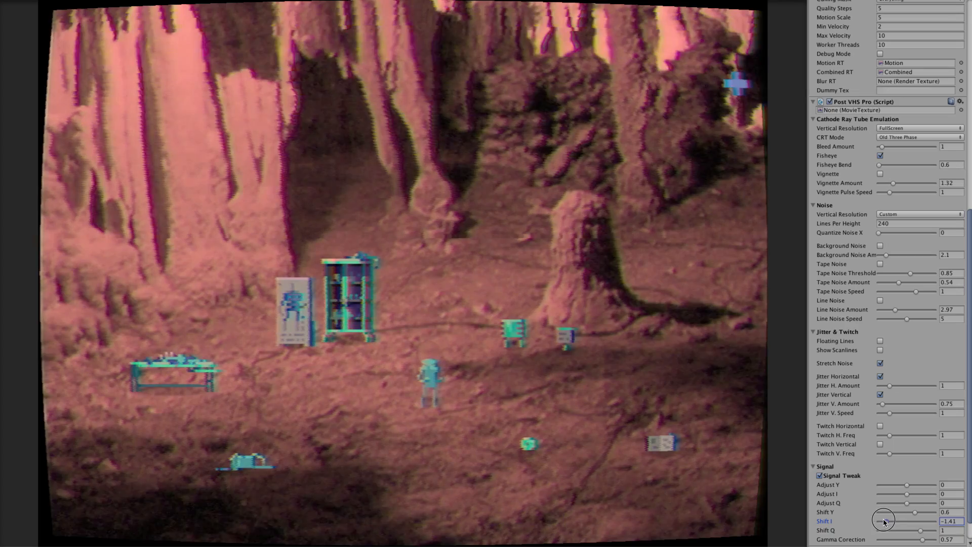
left_click_drag(890, 519, 883, 519)
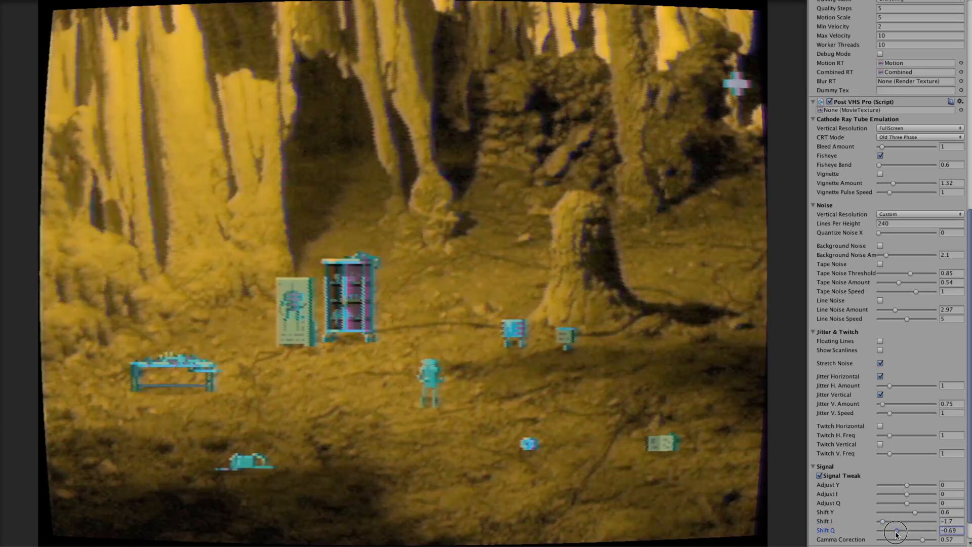
left_click_drag(899, 529, 890, 520)
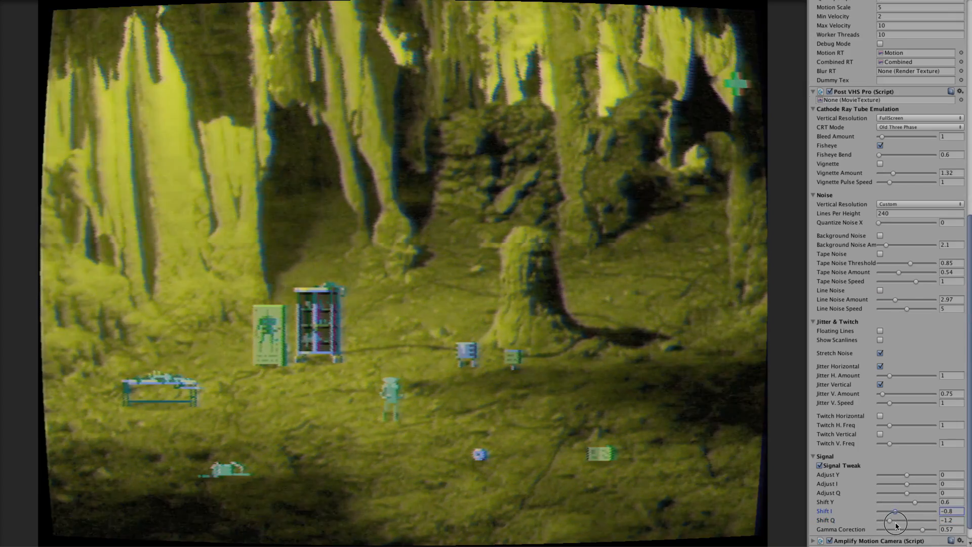
left_click_drag(888, 510, 909, 510)
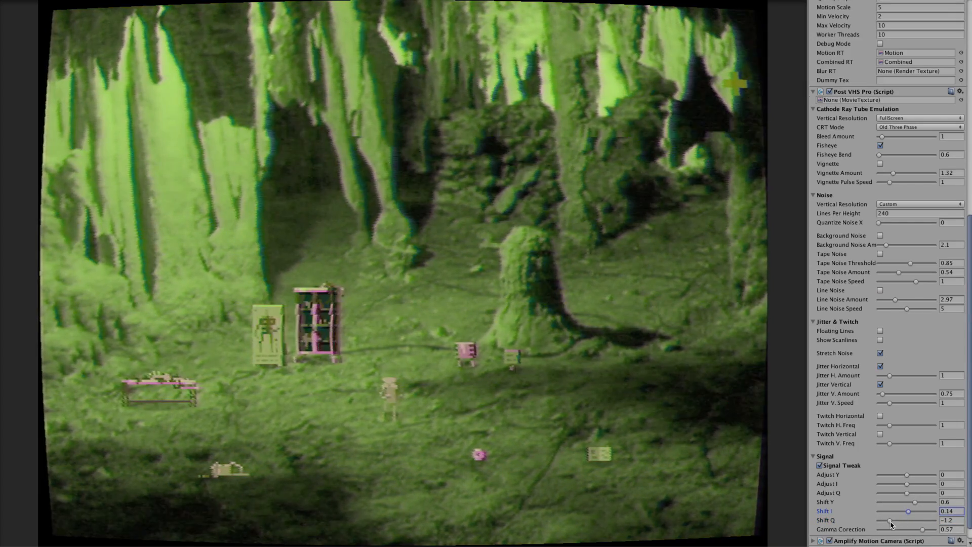
left_click_drag(917, 502, 917, 501)
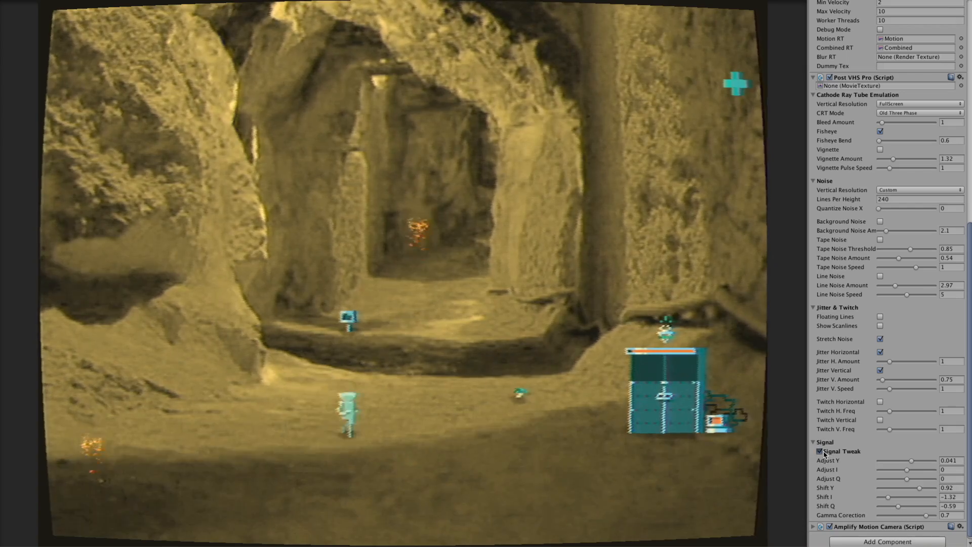
Step: Toggle signal tweaking off to compare on the first-person movie texture
left_click(819, 452)
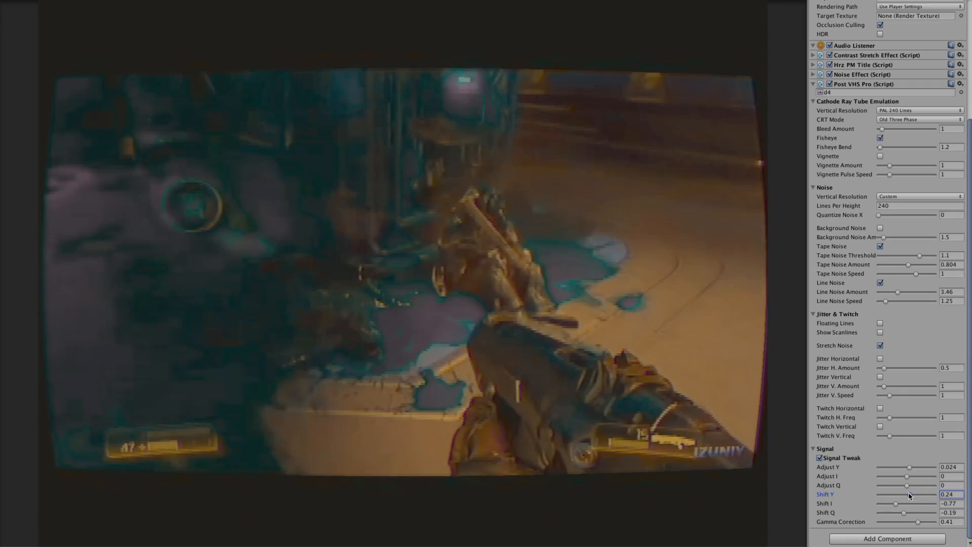
Step: Retune the movie footage's signal tint to Shift Y -0.08 and Shift I -0.16
left_click_drag(923, 494, 905, 494)
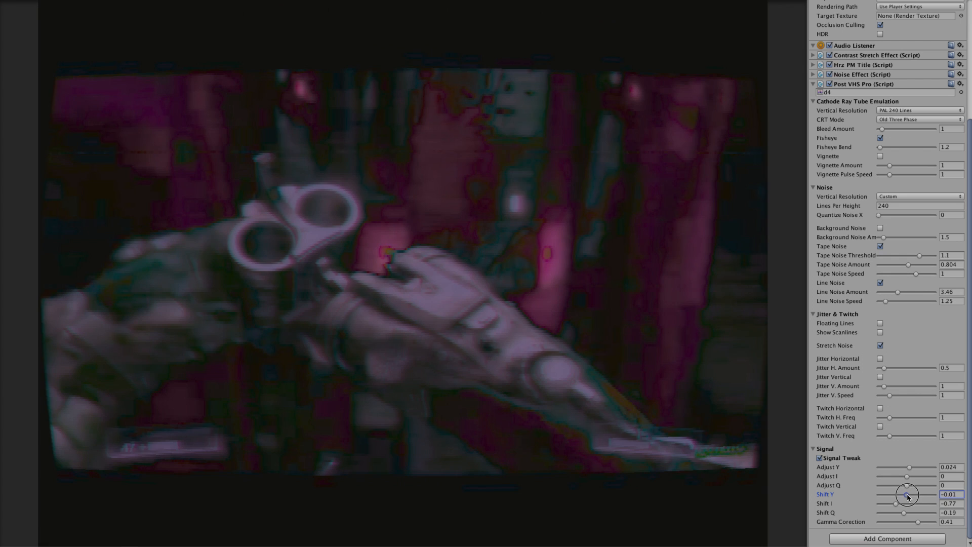
left_click_drag(908, 494, 906, 494)
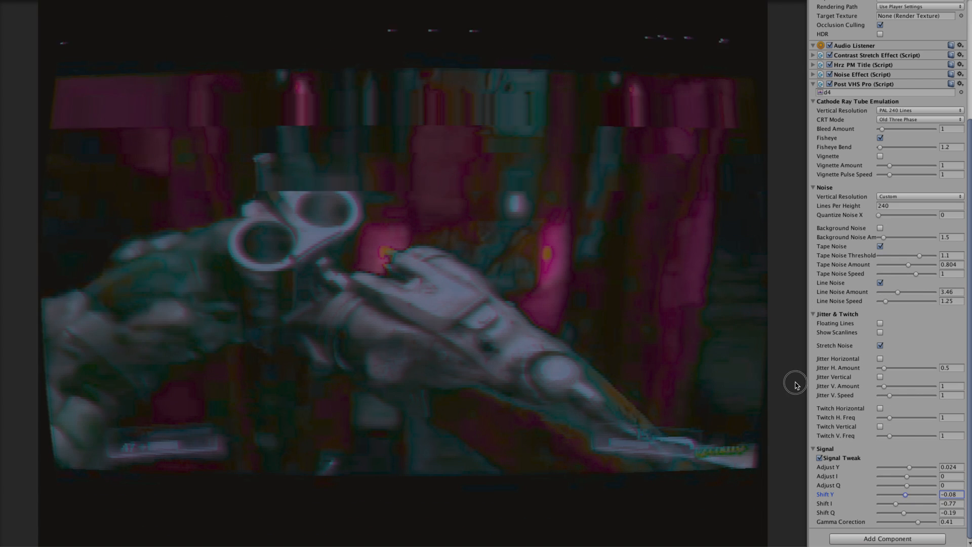
left_click_drag(898, 503, 906, 503)
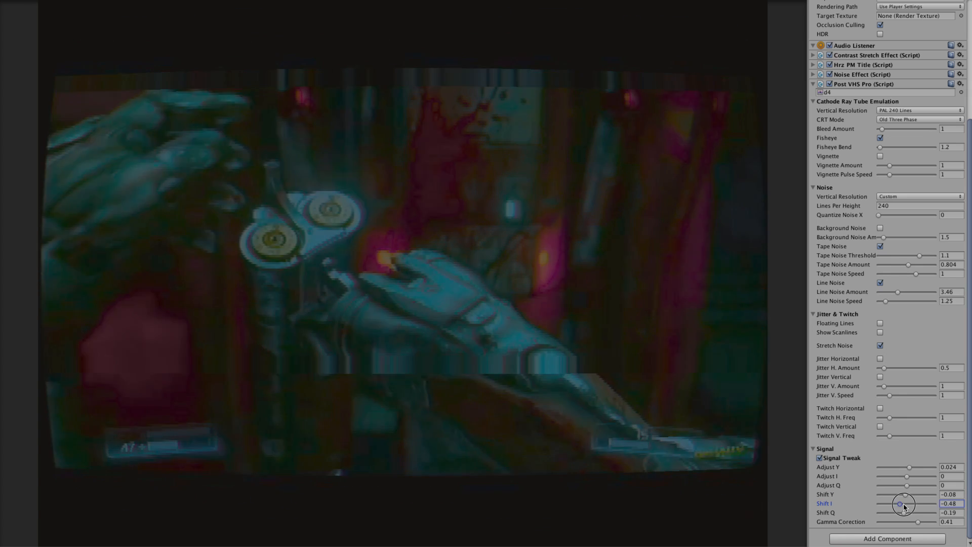
left_click_drag(899, 503, 906, 503)
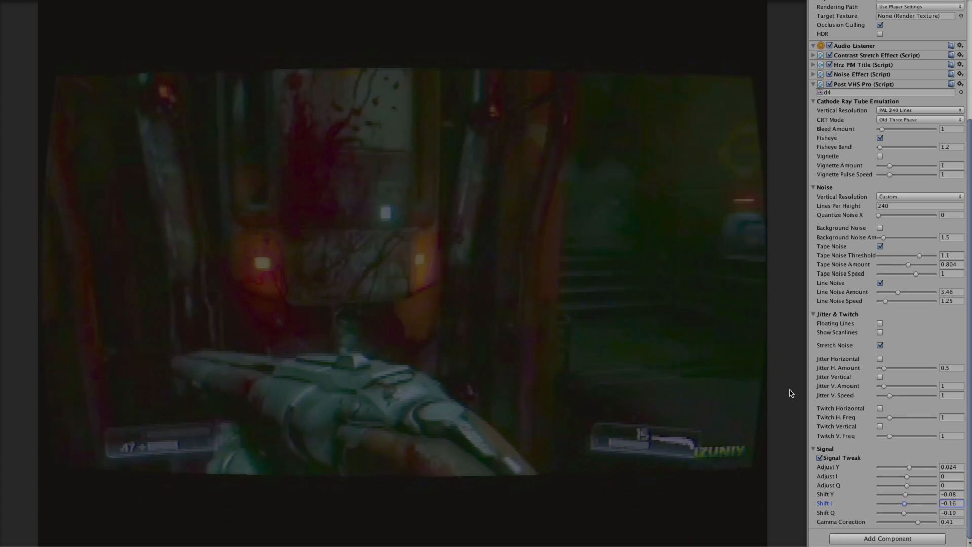